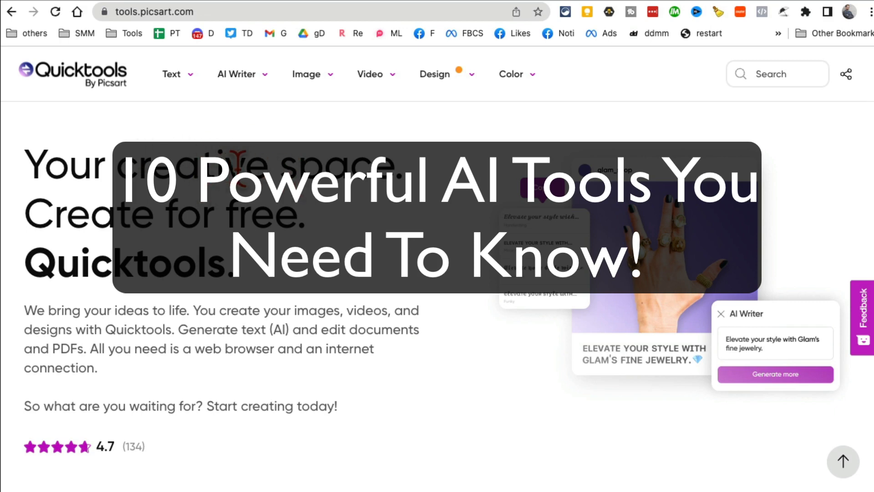
# Browse Quicktools' Text tools list, then show the AI Writer tools in the top navigation.
pyautogui.click(171, 73)
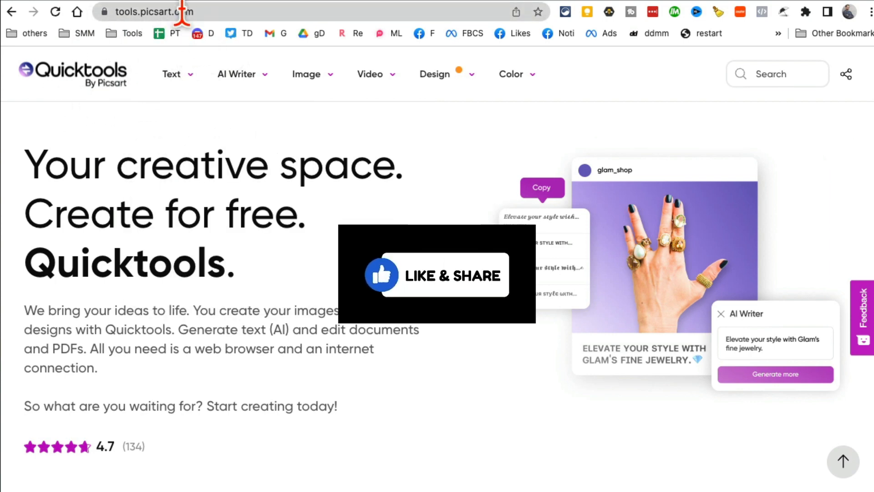
pyautogui.click(171, 74)
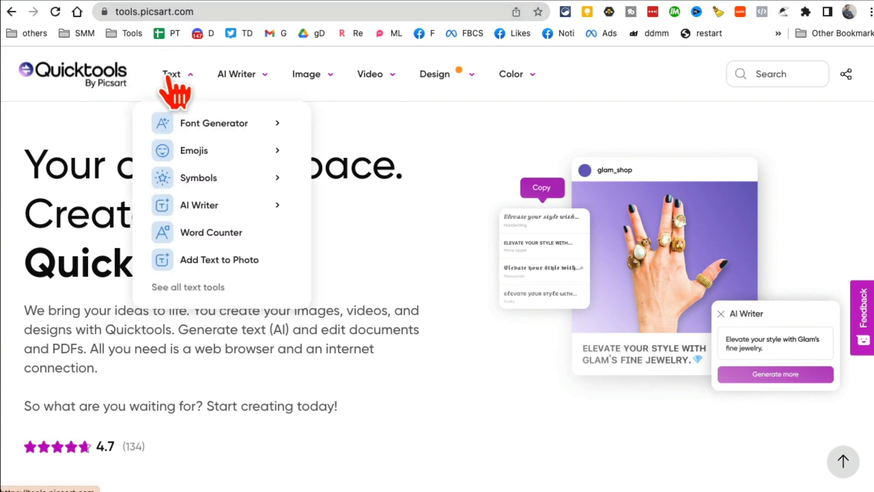
pyautogui.click(370, 74)
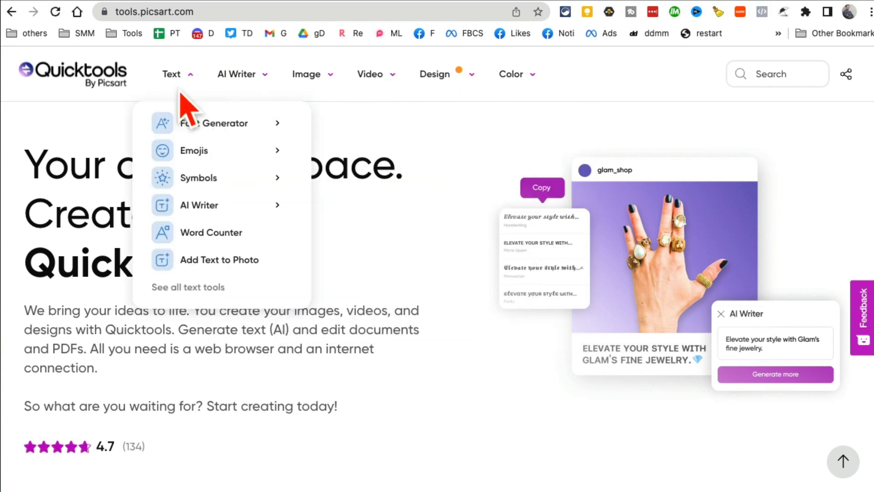
pyautogui.click(236, 73)
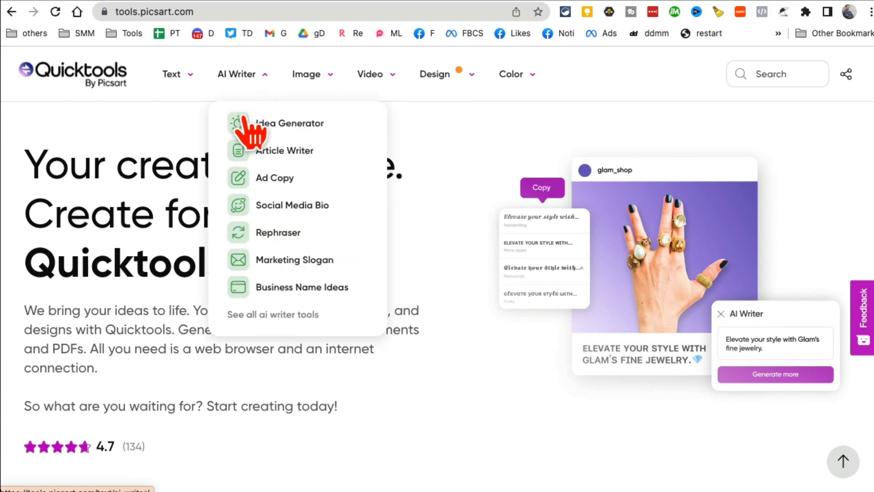
# Generate four startup ideas in Idea Generator from the 'ai startup ideas' description.
pyautogui.click(289, 123)
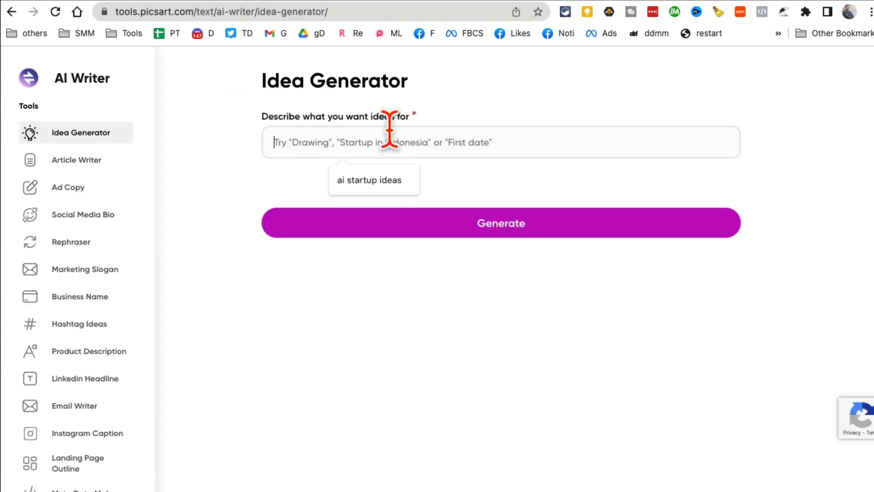
pyautogui.click(374, 179)
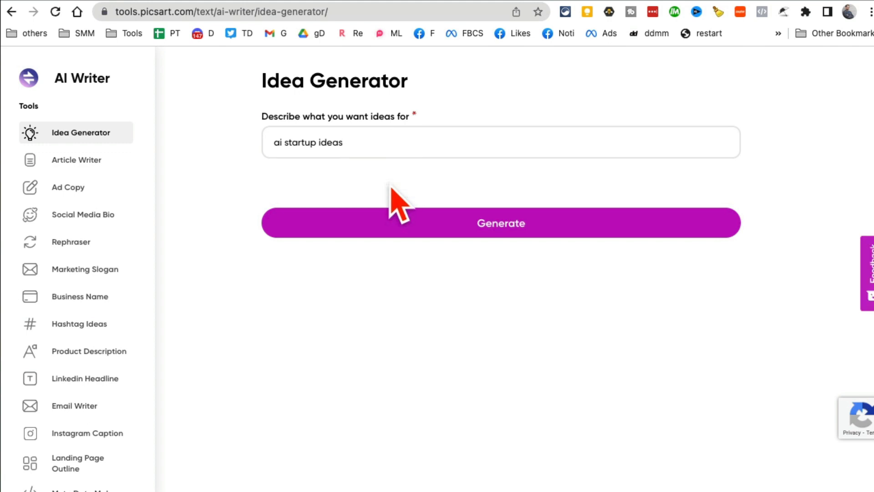
pyautogui.moveTo(312, 187)
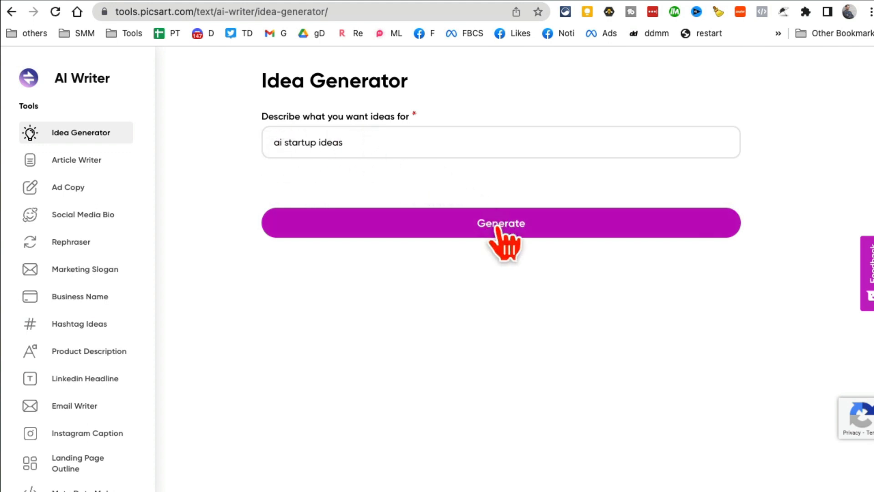
pyautogui.click(500, 222)
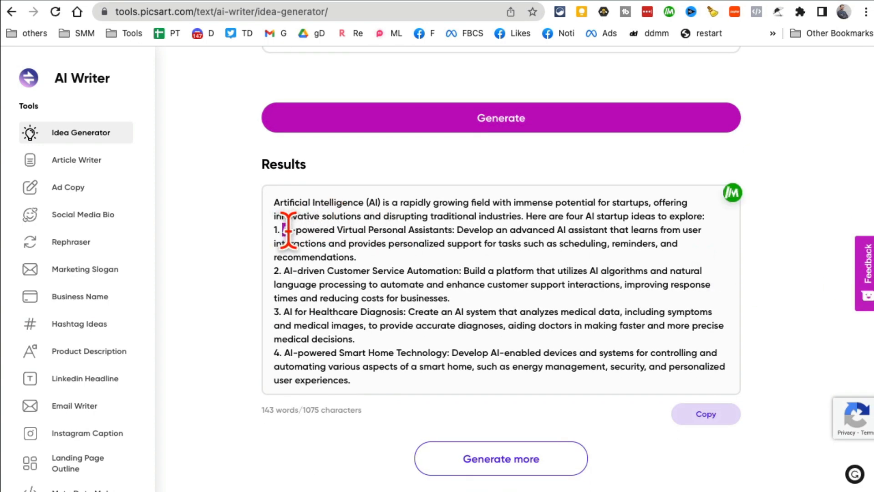
pyautogui.moveTo(286, 229); pyautogui.dragTo(504, 256)
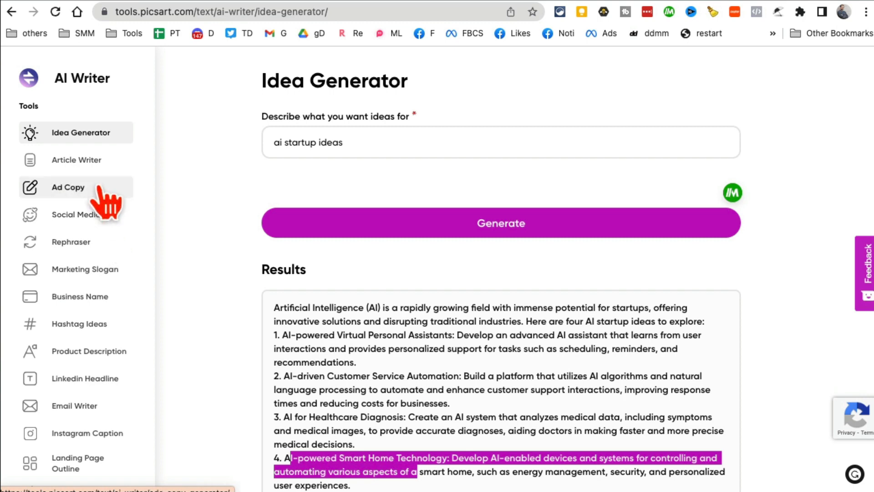
# In Social Media Bio, describe yourself as 'startup founder, AI tools, loves soccer'.
pyautogui.click(84, 214)
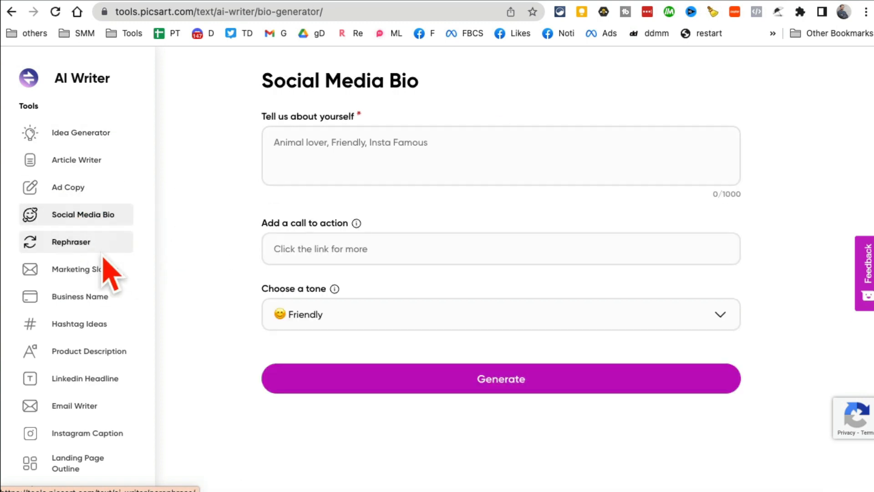
pyautogui.moveTo(397, 129)
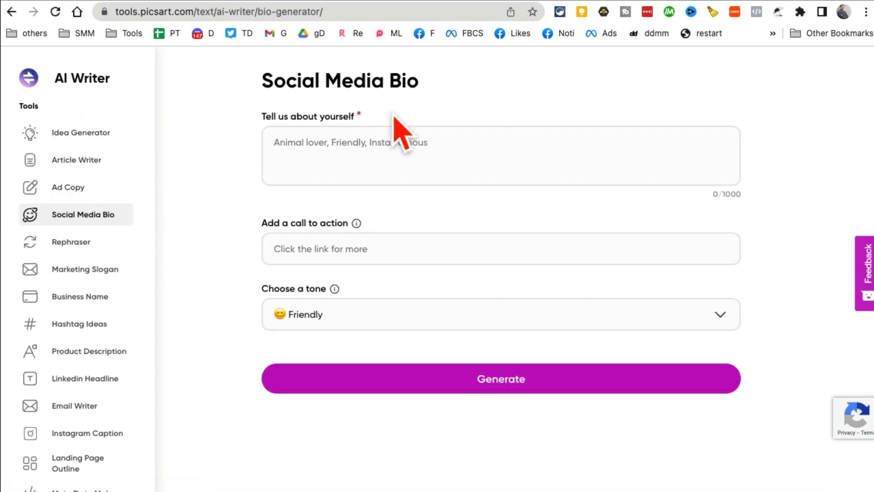
pyautogui.click(399, 155)
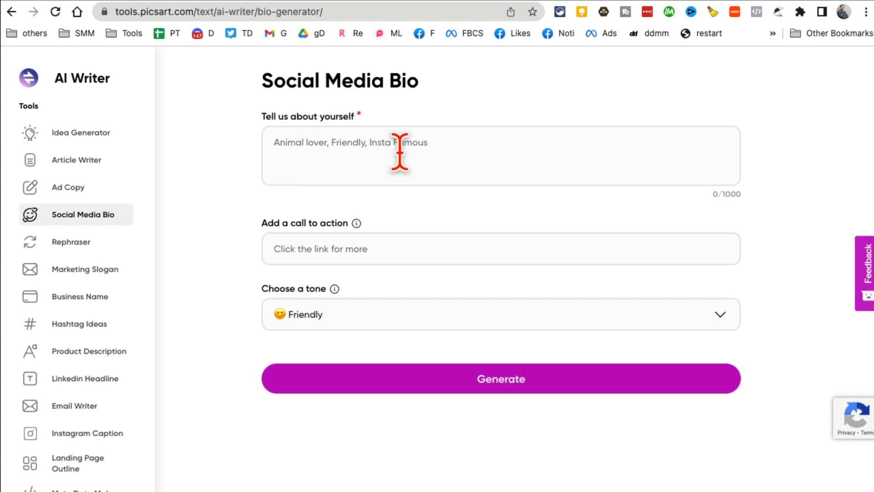
pyautogui.write('startup fou')
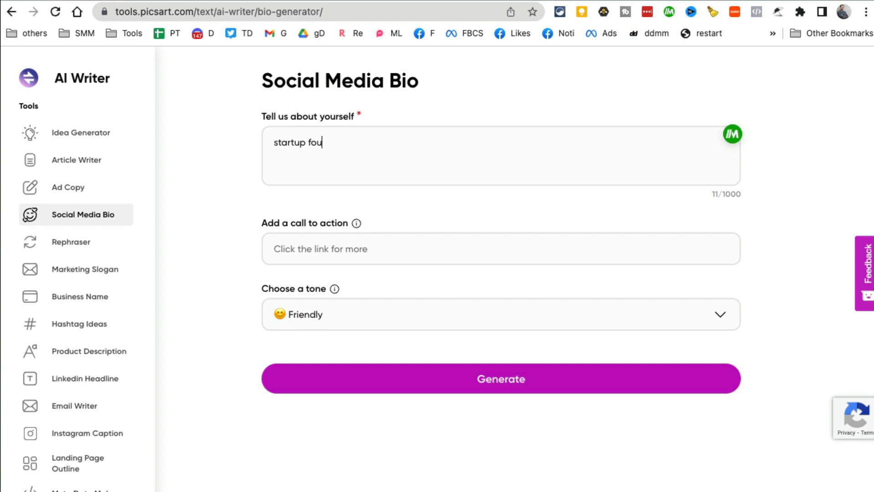
pyautogui.write('ne')
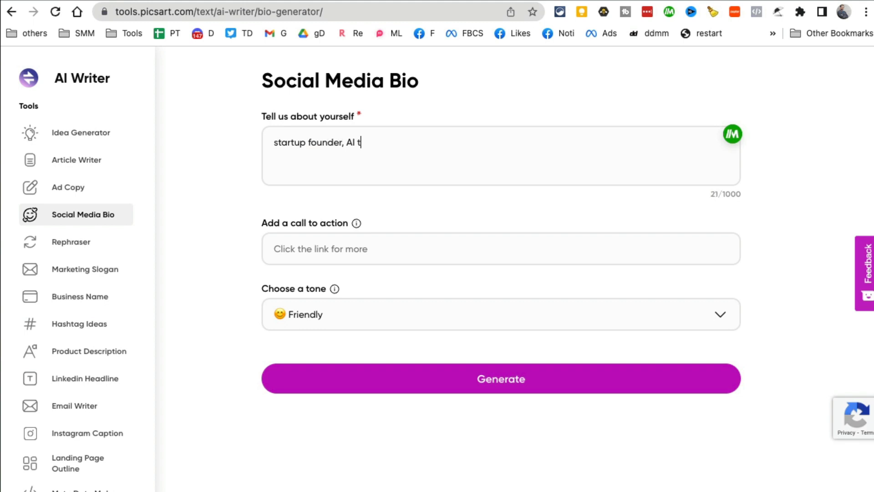
pyautogui.write('ools, lo')
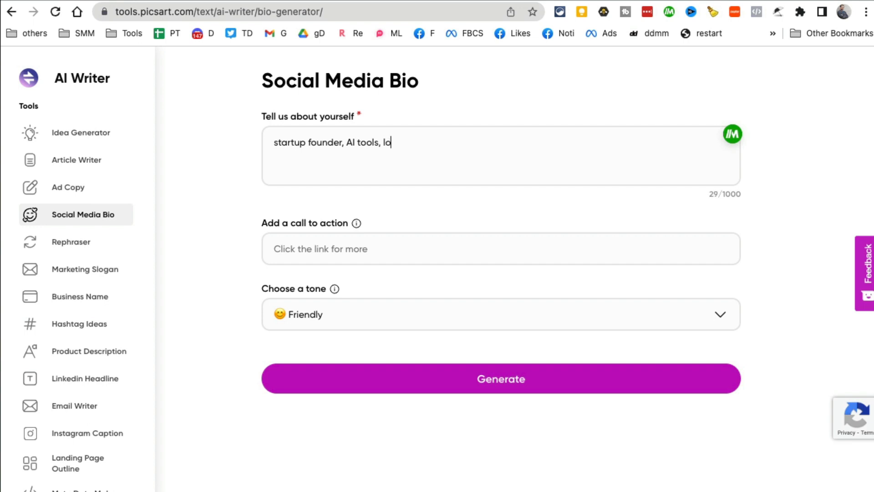
pyautogui.write('ves soccer')
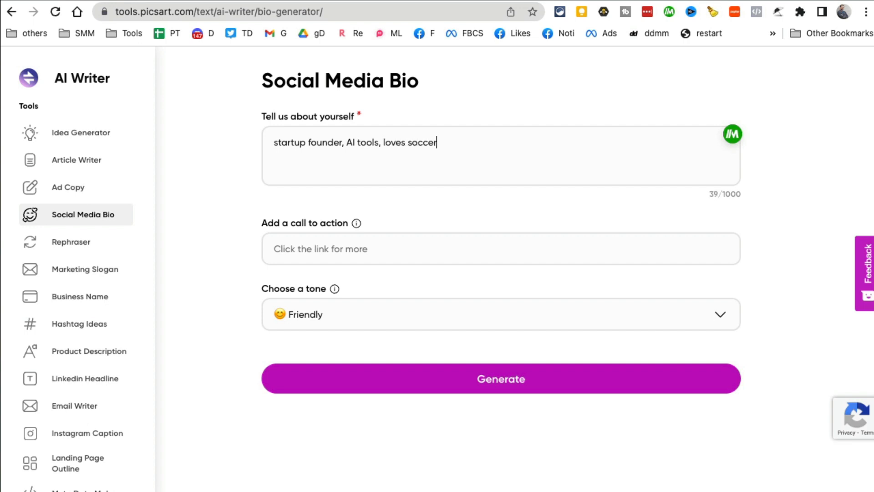
# Set the tone to Professional, generate the bios and scroll through them.
pyautogui.click(500, 314)
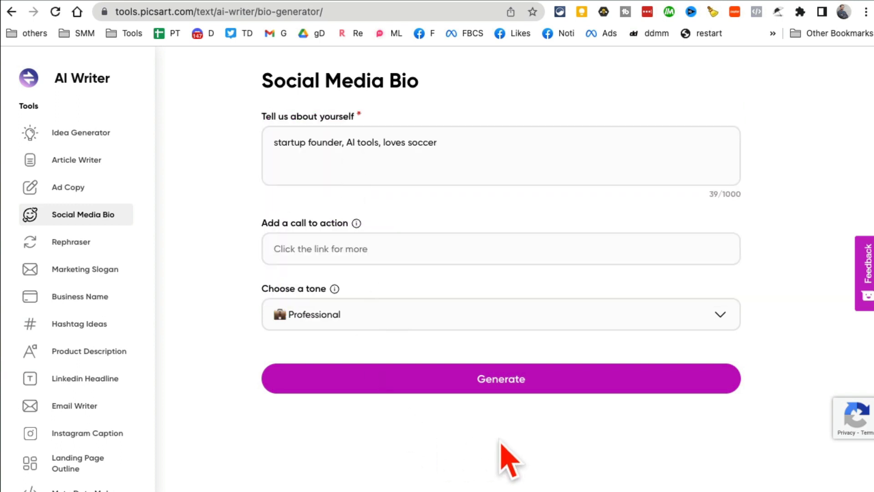
pyautogui.click(500, 379)
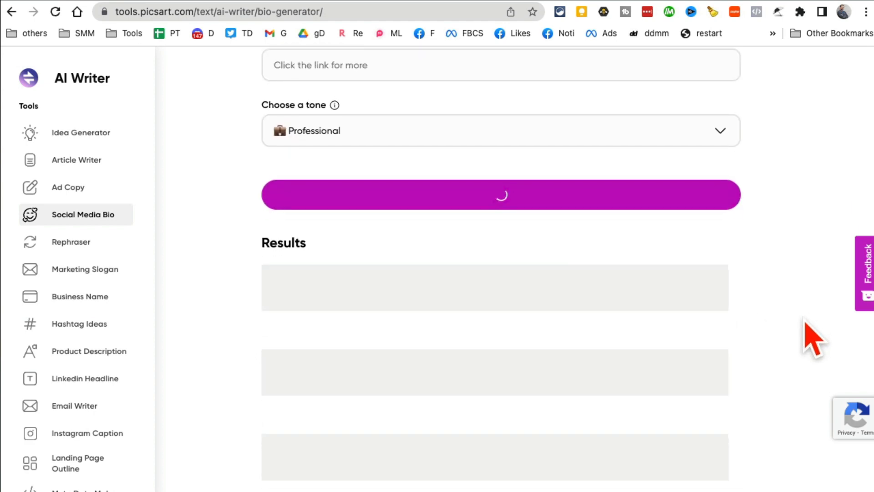
pyautogui.scroll(-3)
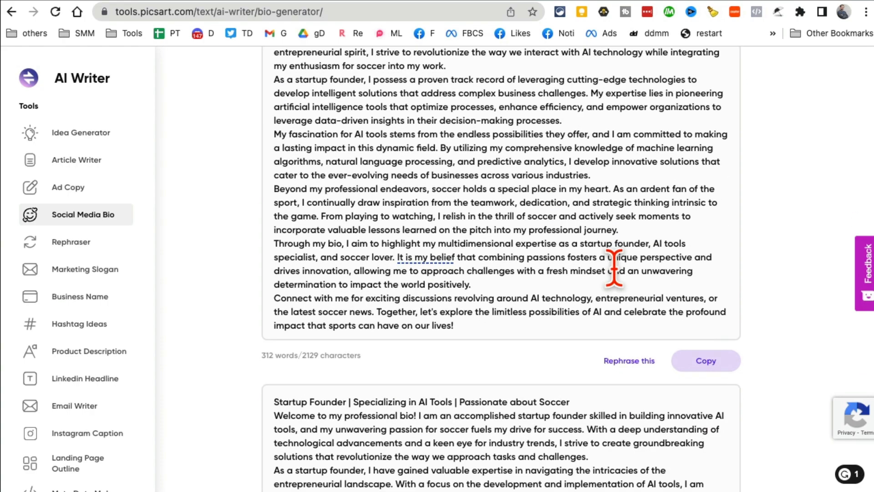
pyautogui.click(629, 360)
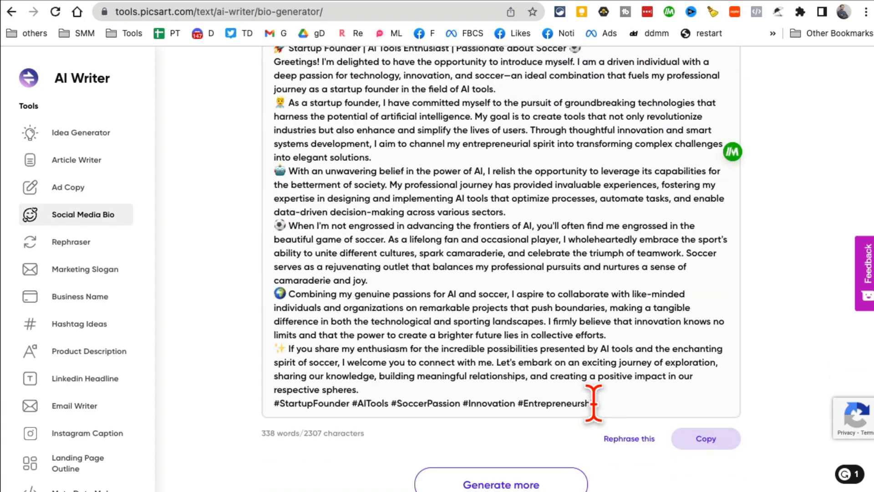
pyautogui.scroll(-3)
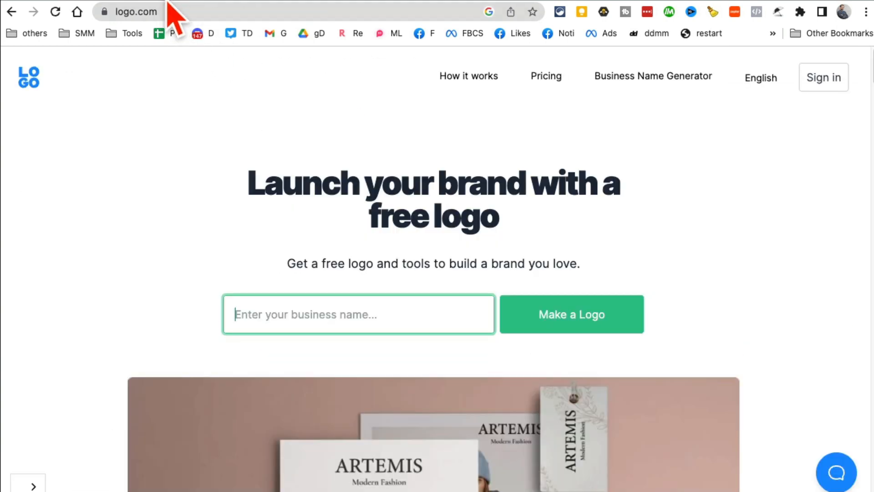
pyautogui.moveTo(378, 170)
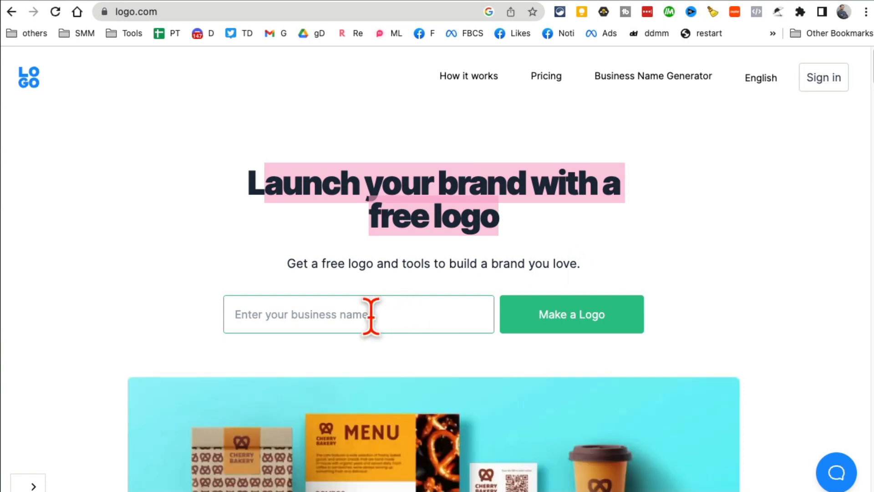
# Start a logo for 'am marketing services' and change the slogan to 'making marketing simple'.
pyautogui.click(357, 314)
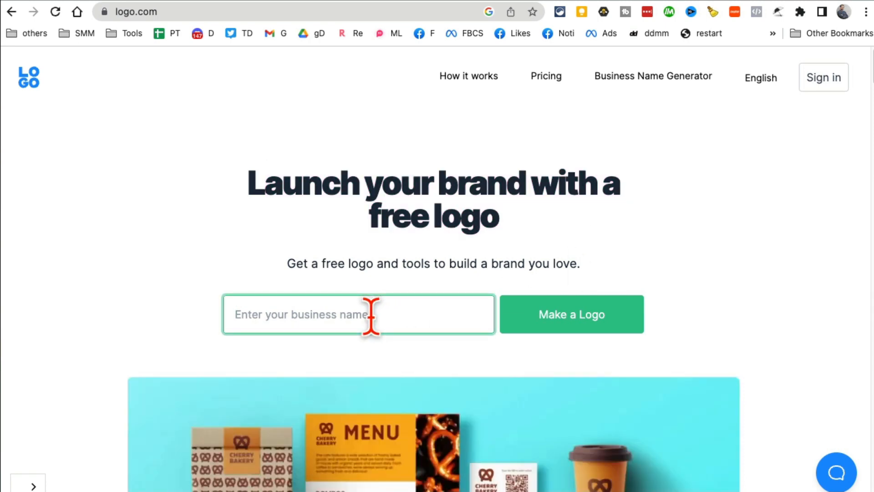
pyautogui.write('am mar')
pyautogui.write('best')
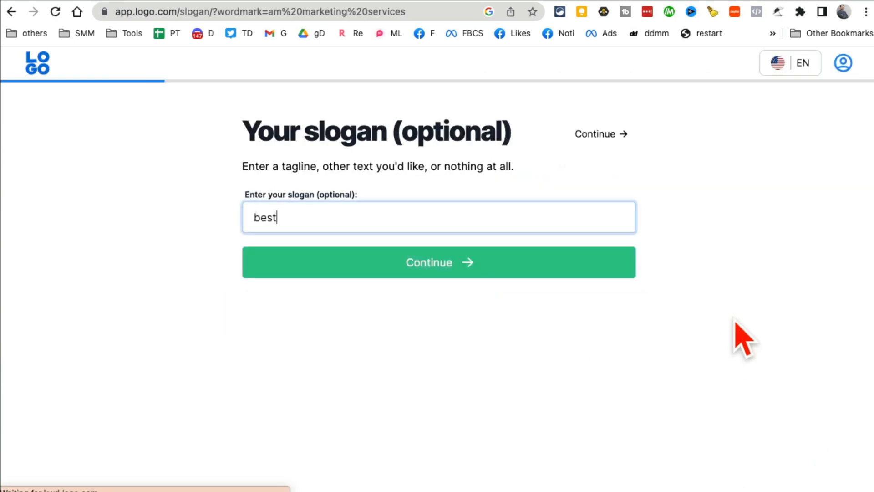
pyautogui.doubleClick(264, 217)
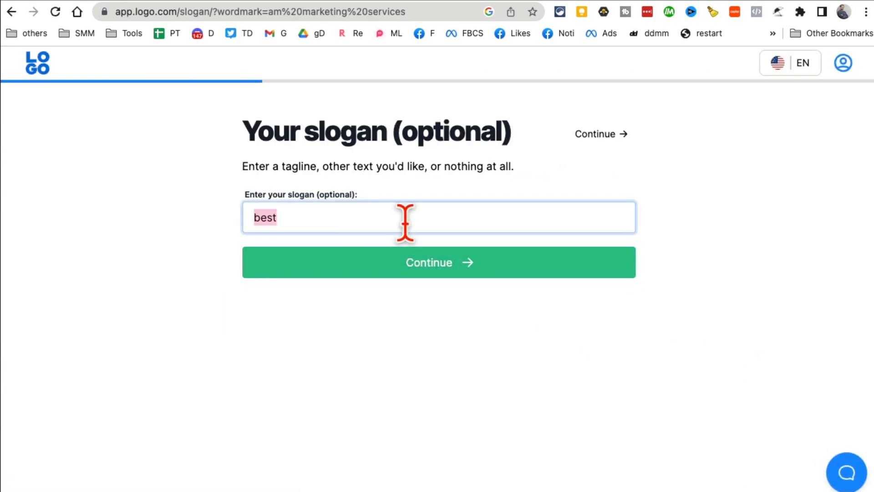
pyautogui.write('making marketing simple')
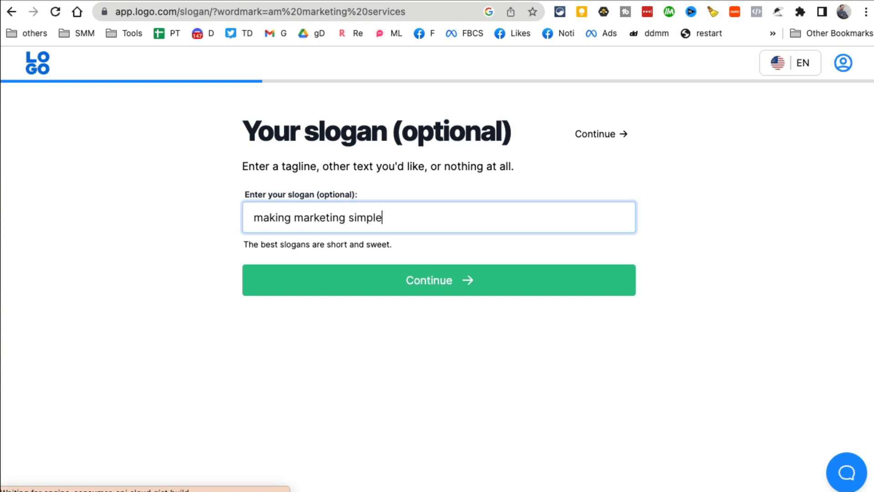
# Continue past the slogan and choose Marketing Agency as the industry.
pyautogui.click(439, 280)
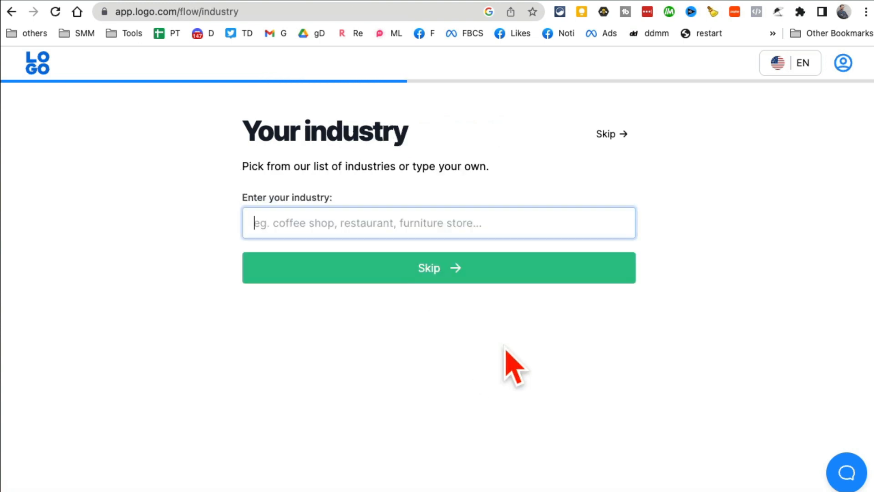
pyautogui.write('marketing')
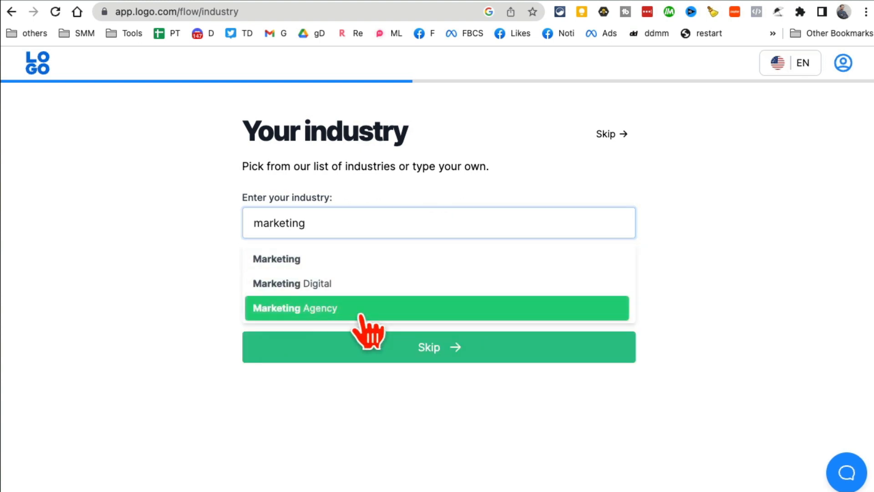
pyautogui.click(437, 308)
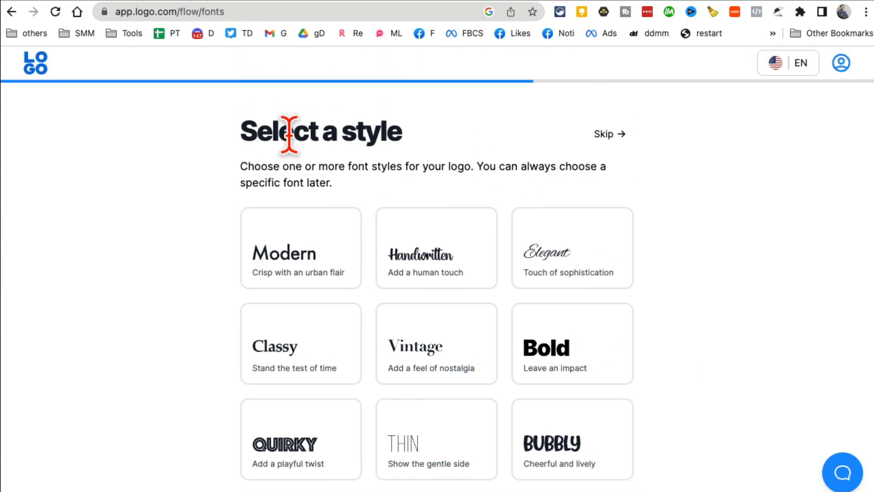
pyautogui.scroll(-3)
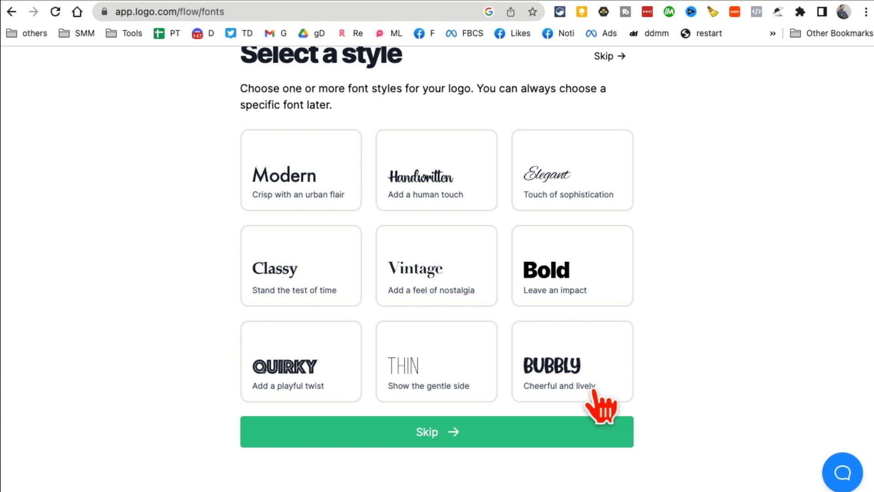
# Pick the Bold font style and a logo type with icons.
pyautogui.click(572, 266)
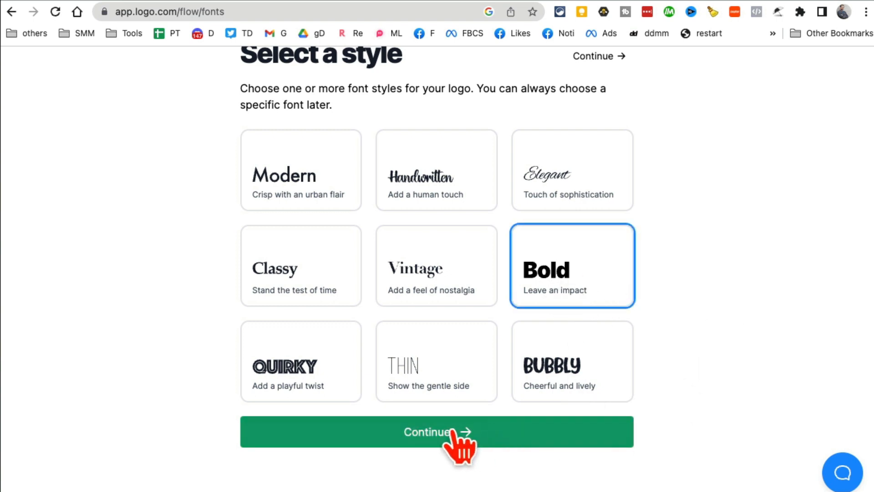
pyautogui.click(438, 432)
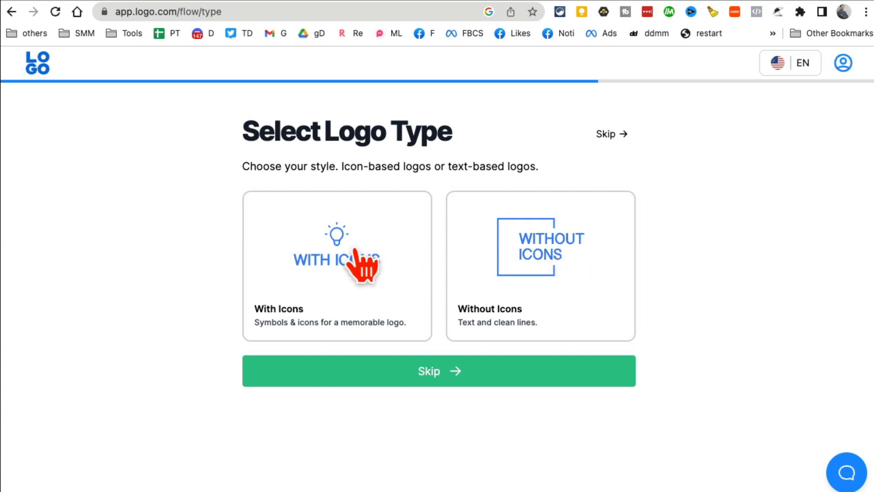
pyautogui.click(337, 266)
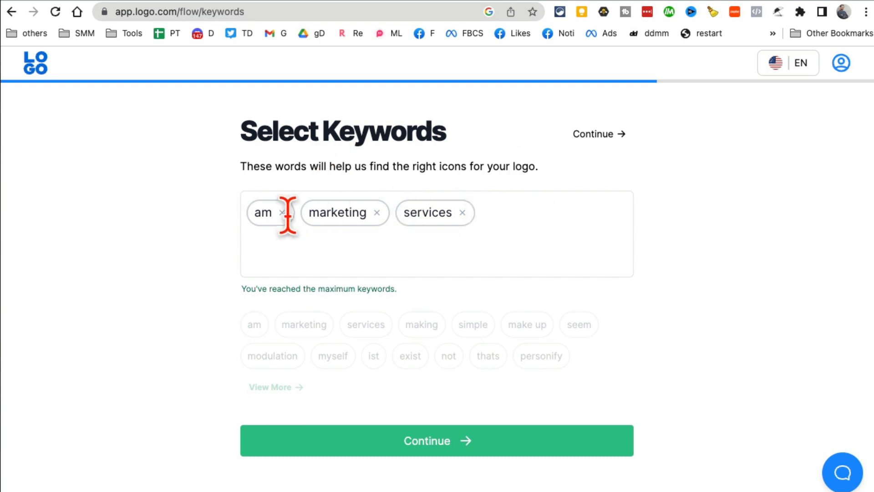
# Replace the 'am' keyword with 'blub'.
pyautogui.click(282, 212)
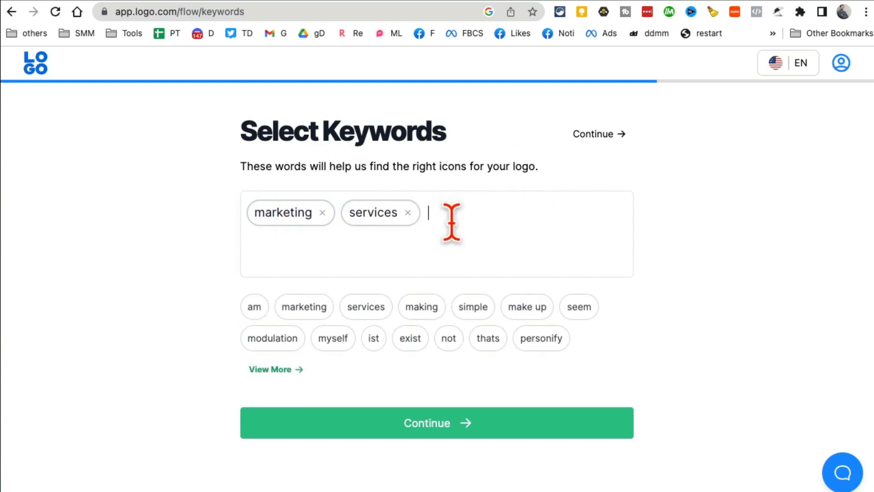
pyautogui.write('blu')
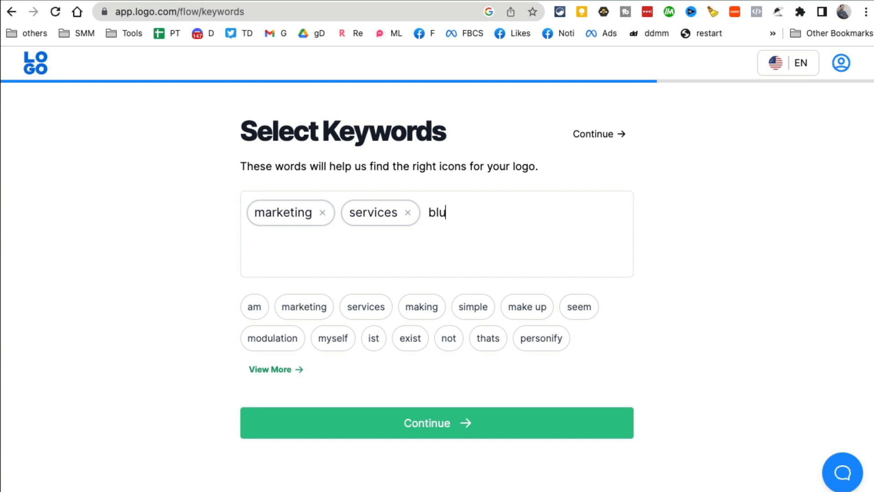
pyautogui.press('Enter')
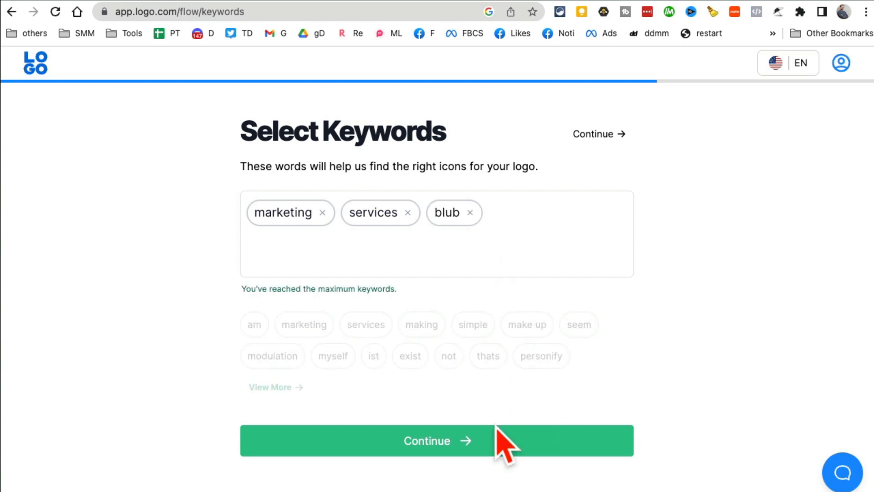
# Generate logo designs for am marketing services and scroll through them.
pyautogui.click(437, 441)
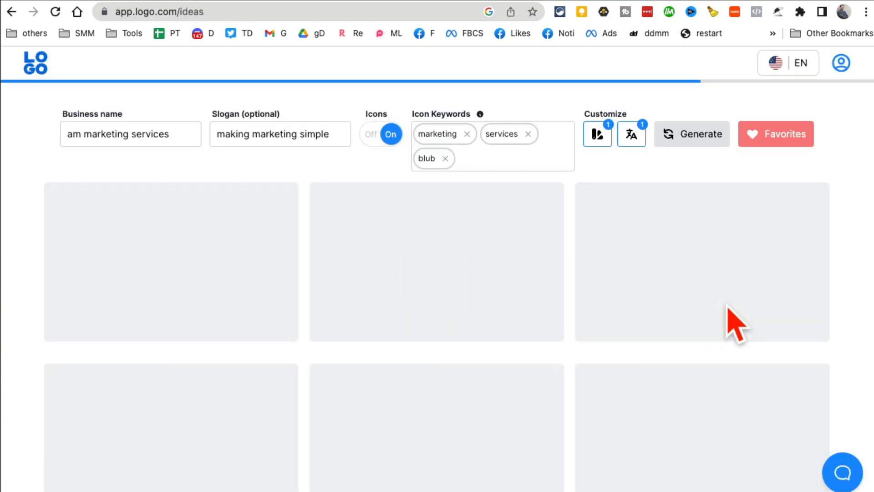
pyautogui.click(691, 134)
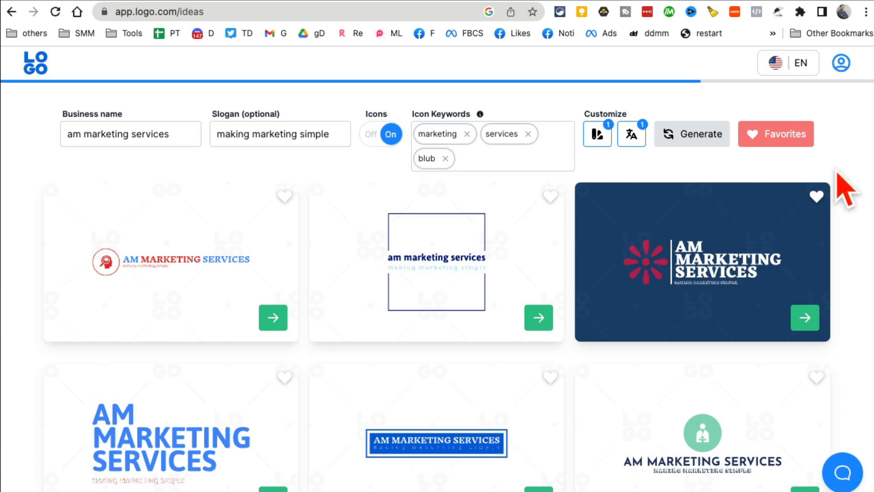
pyautogui.scroll(-3)
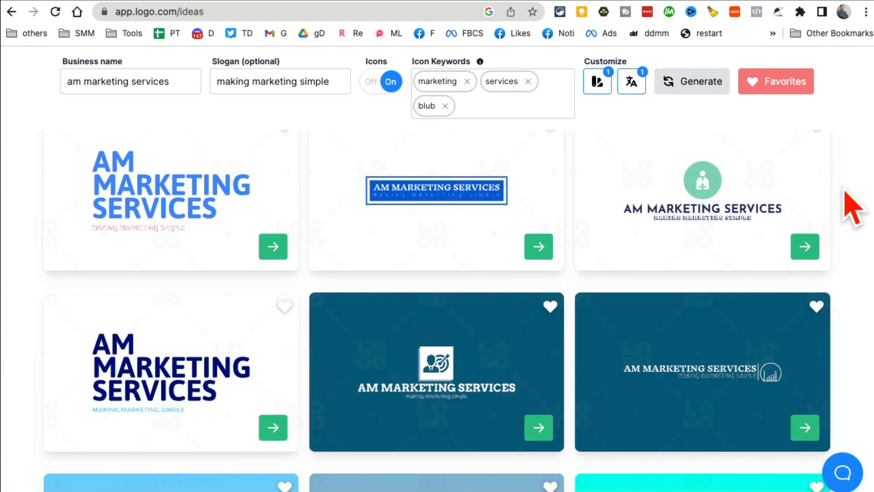
pyautogui.scroll(-3)
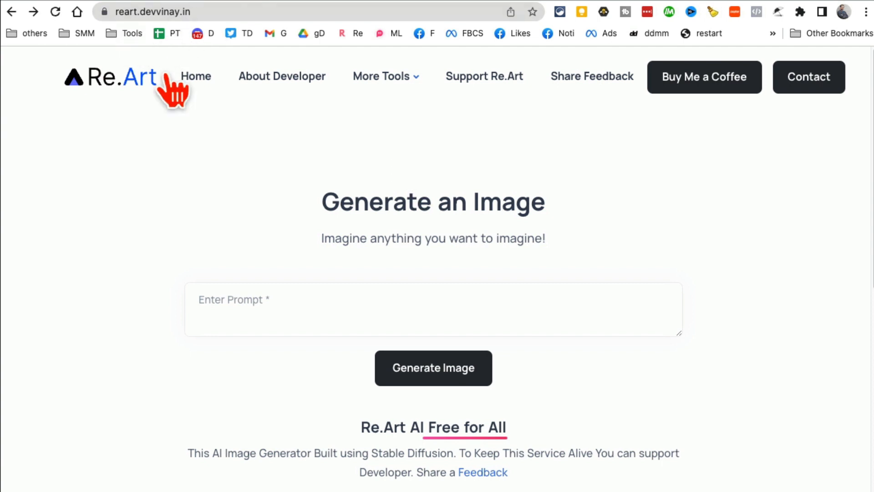
pyautogui.moveTo(443, 198)
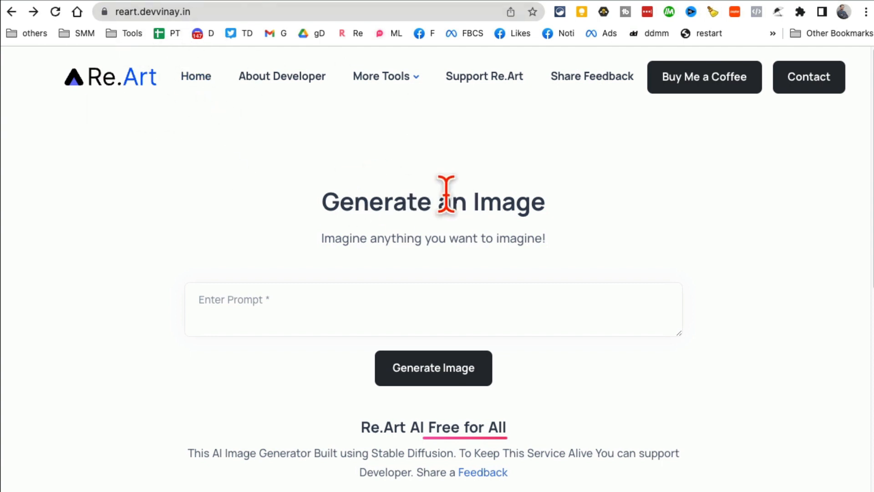
# Generate a Re.Art image from 'cat with blue glasses' and scroll to the white cat result.
pyautogui.moveTo(440, 202); pyautogui.dragTo(607, 274)
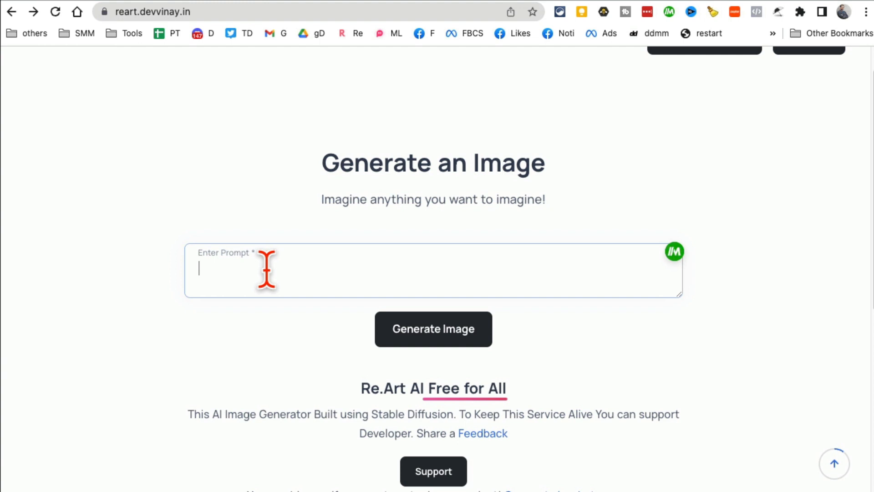
pyautogui.write('cat with blue gla')
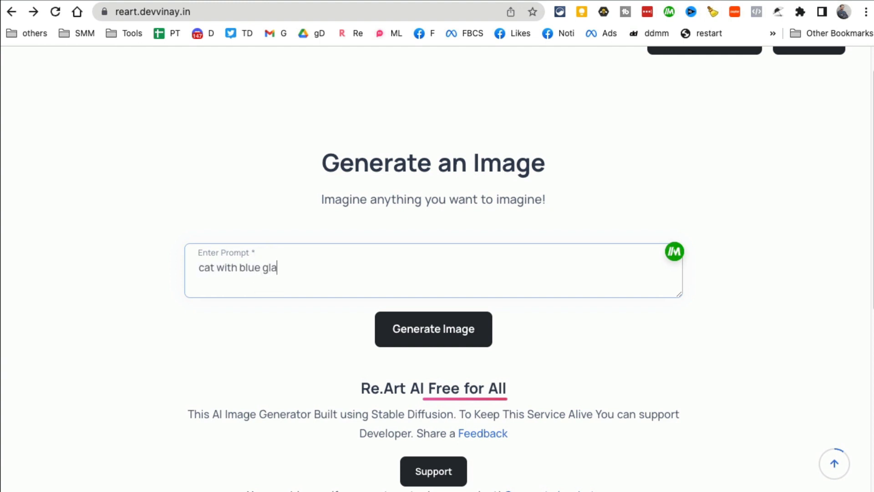
pyautogui.write('sses')
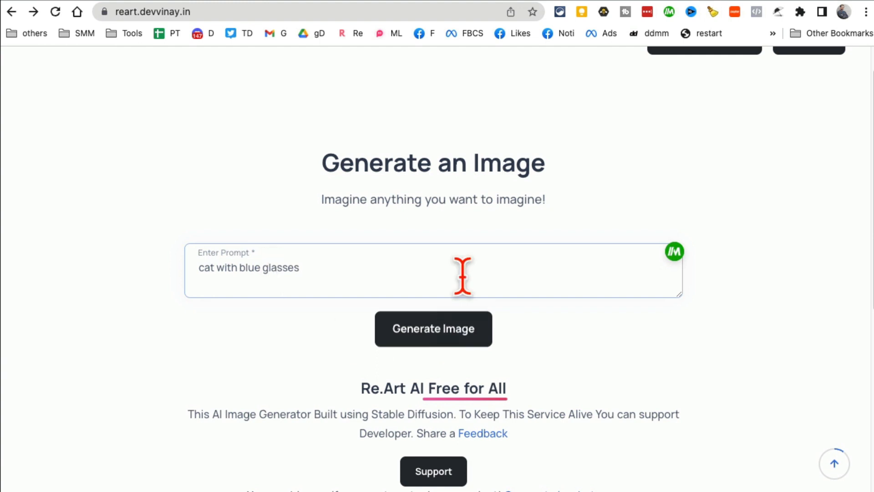
pyautogui.click(433, 329)
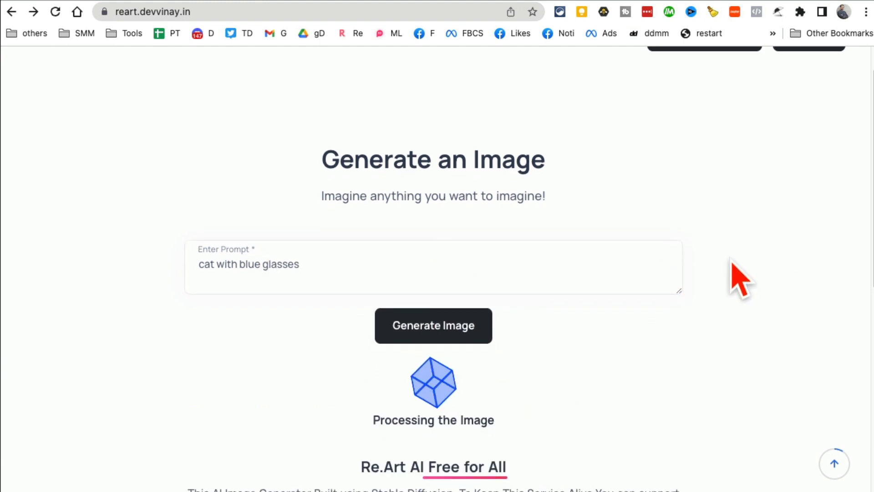
pyautogui.scroll(-3)
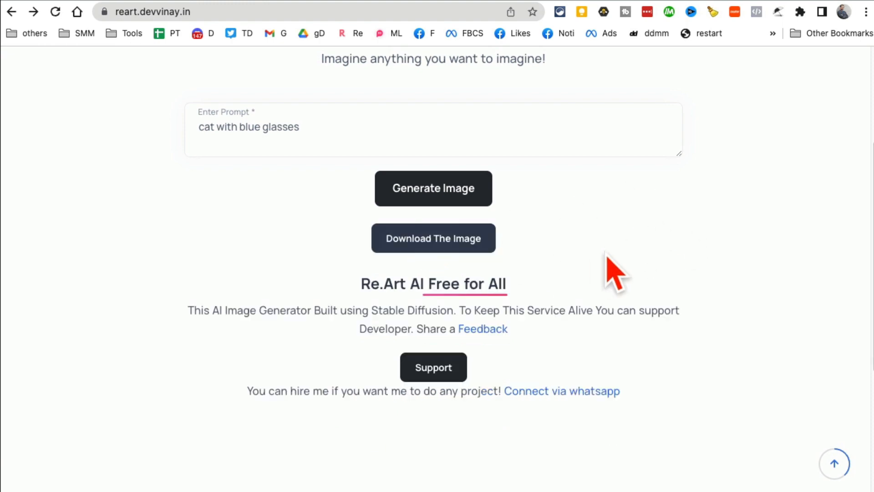
pyautogui.click(433, 188)
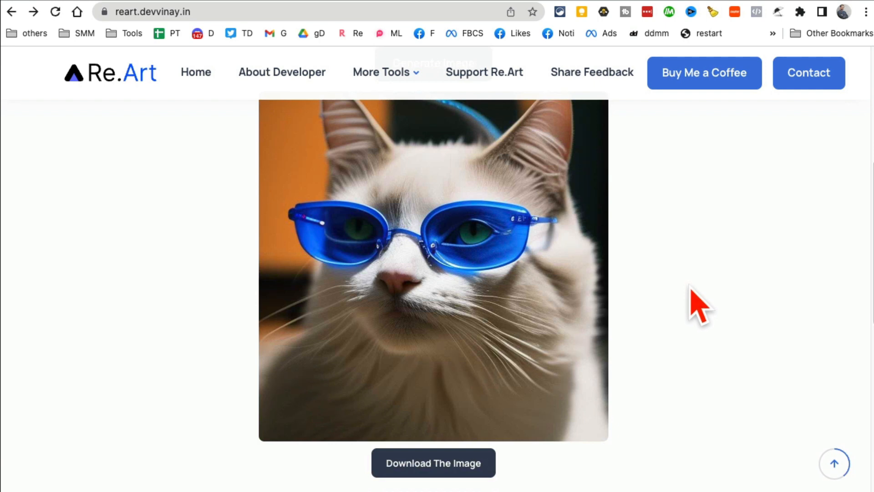
pyautogui.moveTo(350, 44)
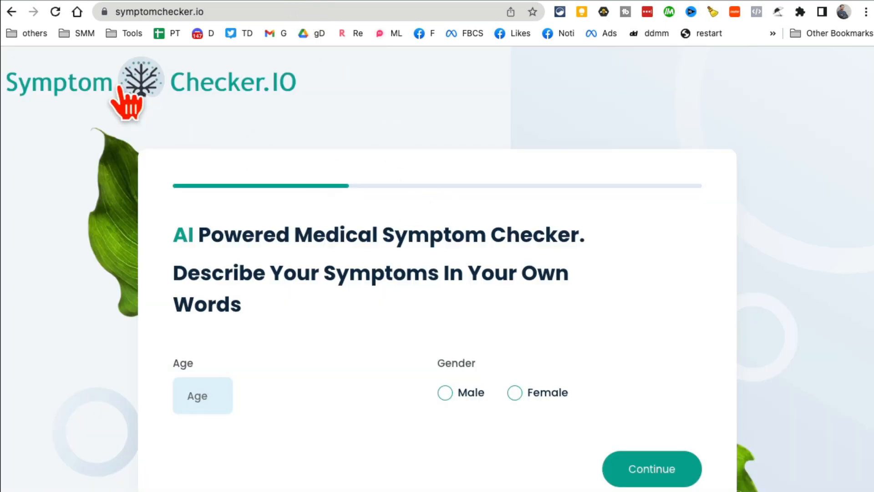
pyautogui.moveTo(390, 181)
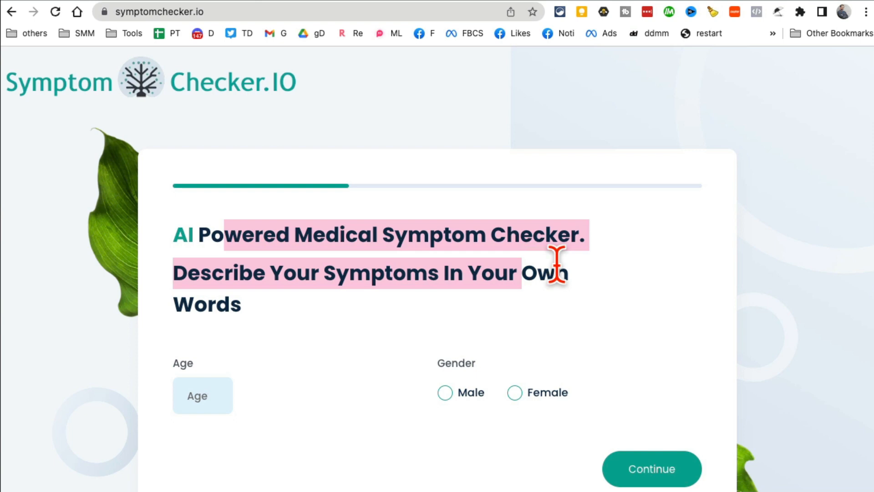
# Enter 35 on the first form page and continue to the symptoms questions.
pyautogui.scroll(-3)
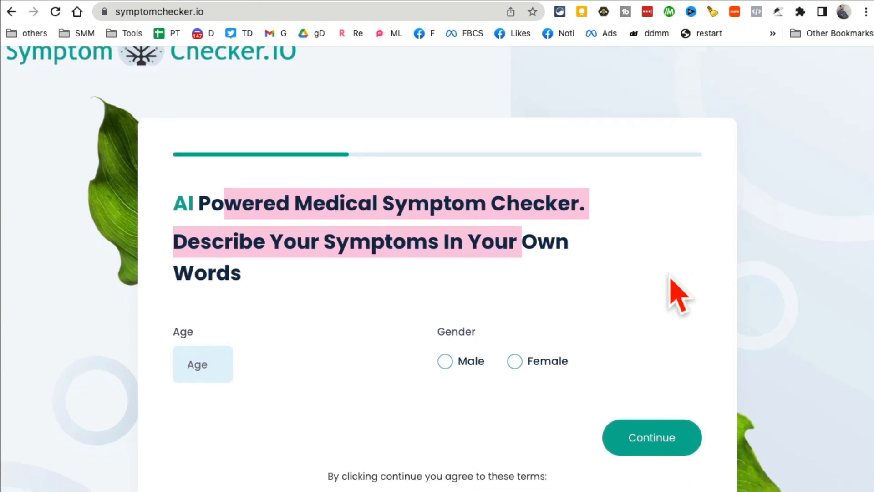
pyautogui.scroll(-3)
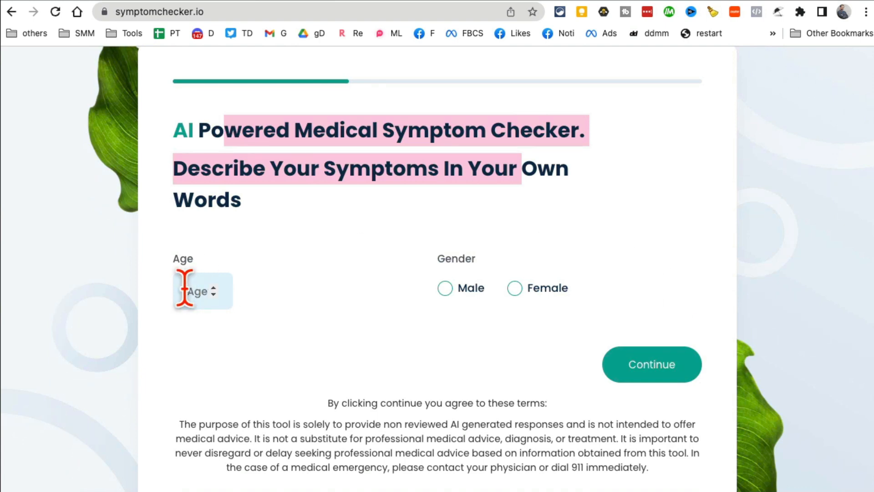
pyautogui.write('35')
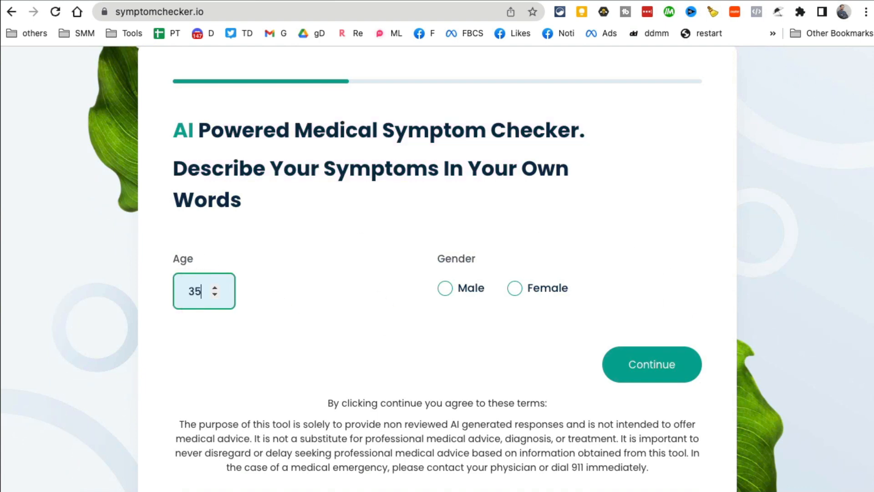
pyautogui.click(650, 364)
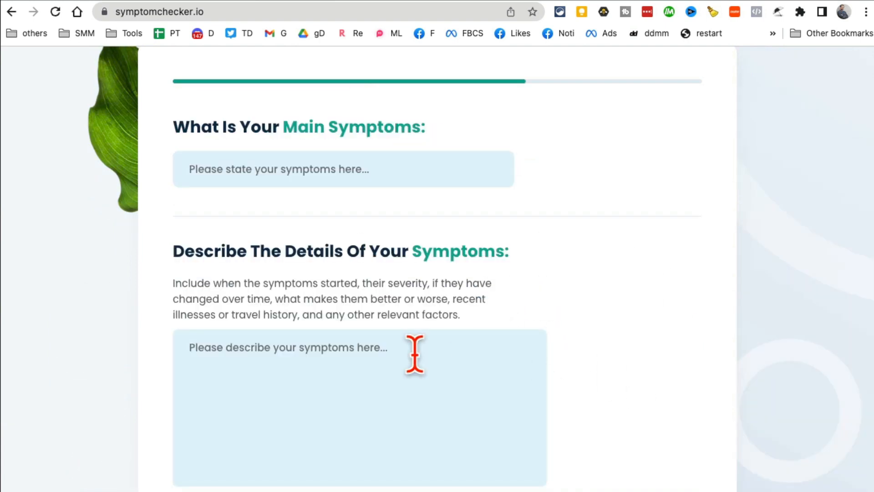
# Set the main symptom to 'i have headaches', describe bad headaches, and reach the last page.
pyautogui.click(344, 169)
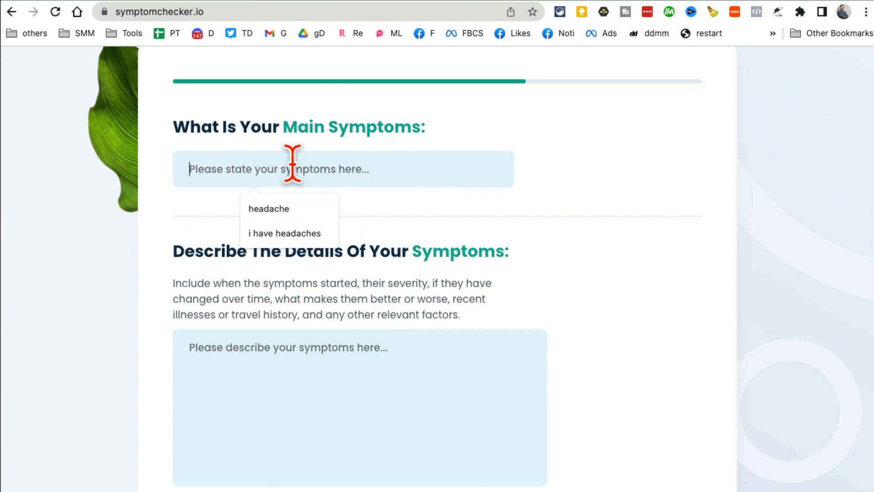
pyautogui.click(283, 233)
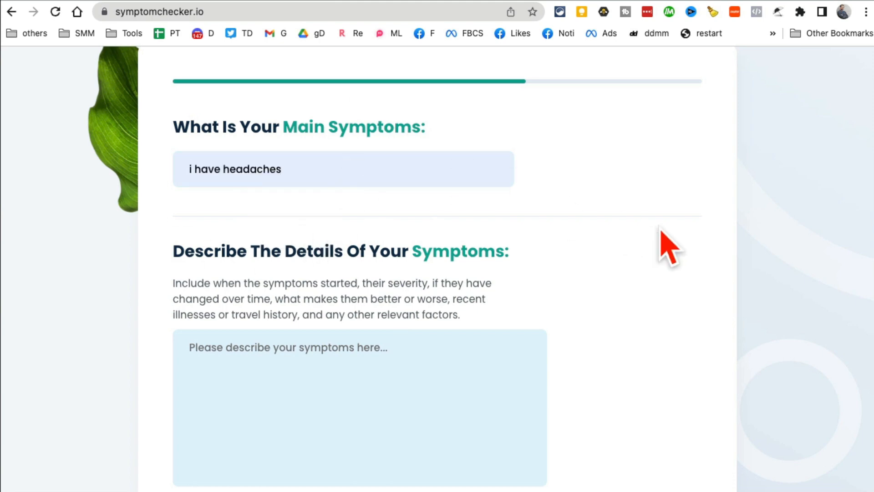
pyautogui.scroll(-3)
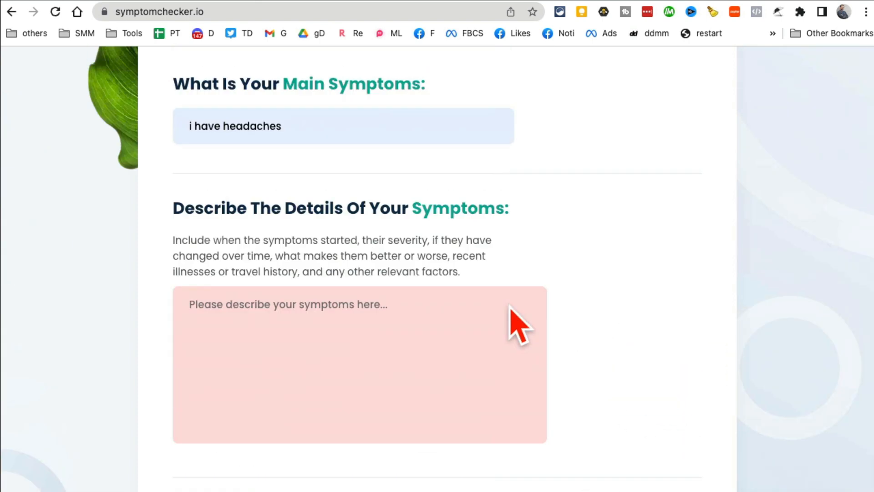
pyautogui.write('i am')
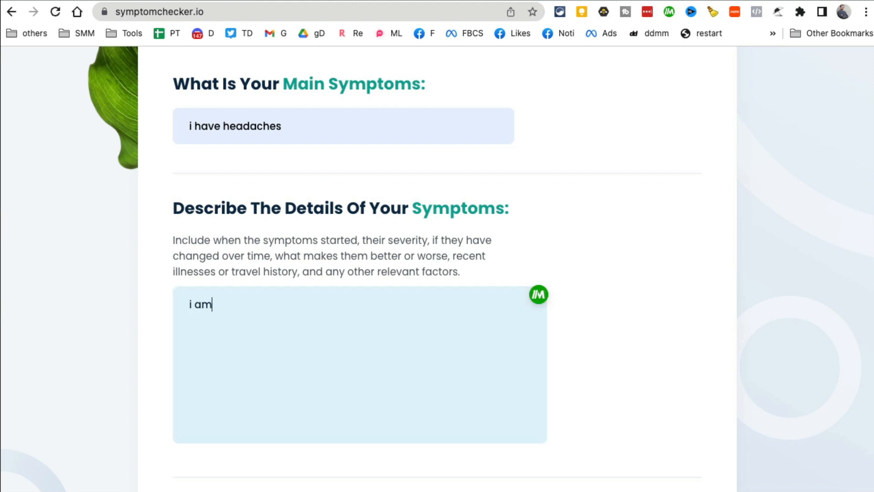
pyautogui.write('getting bad he')
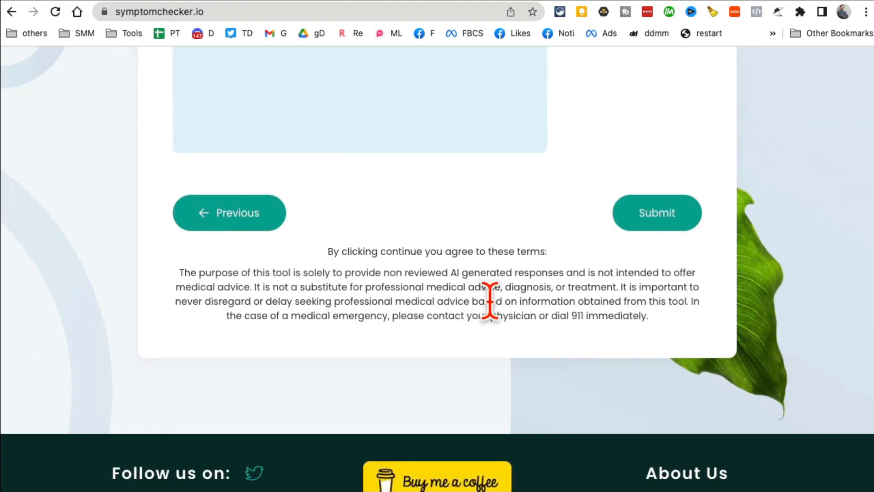
pyautogui.scroll(-3)
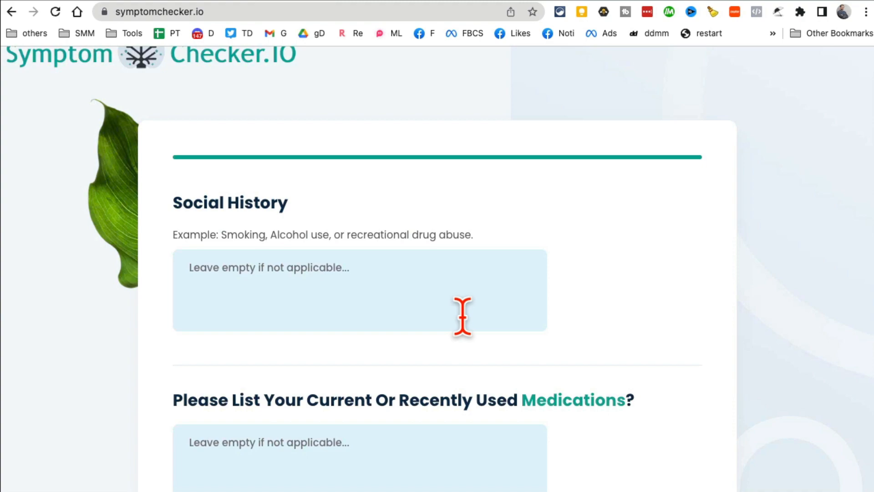
pyautogui.scroll(-3)
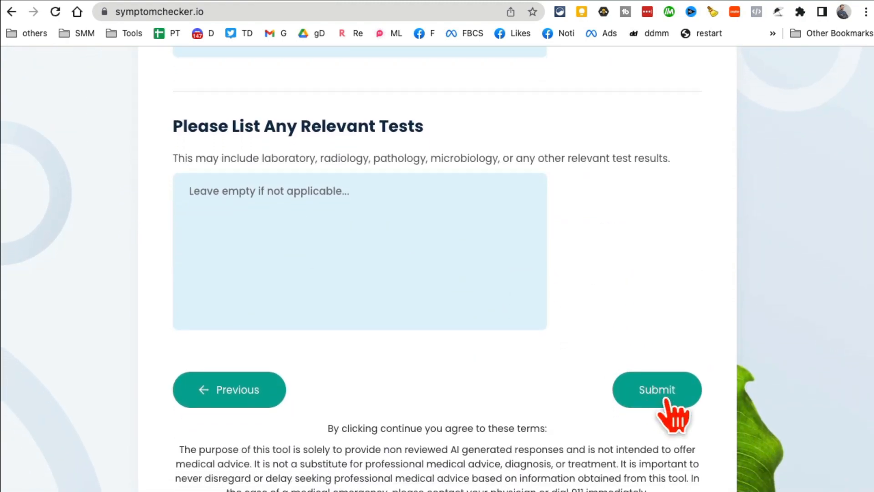
# Submit the questionnaire and review the six diagnoses, from tension headache and migraine onward.
pyautogui.click(657, 390)
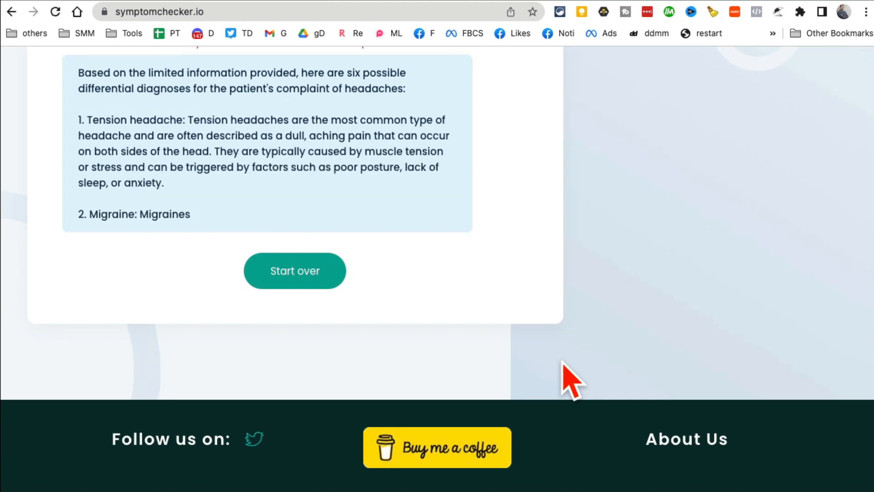
pyautogui.scroll(3)
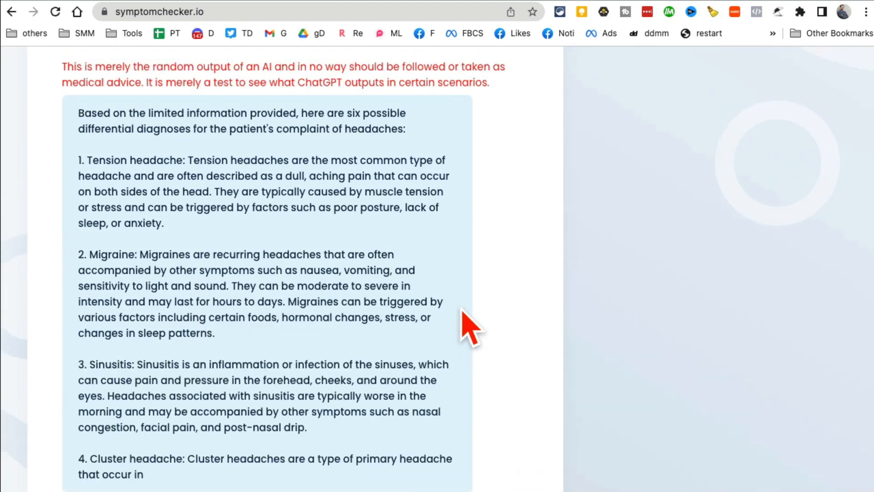
pyautogui.scroll(-3)
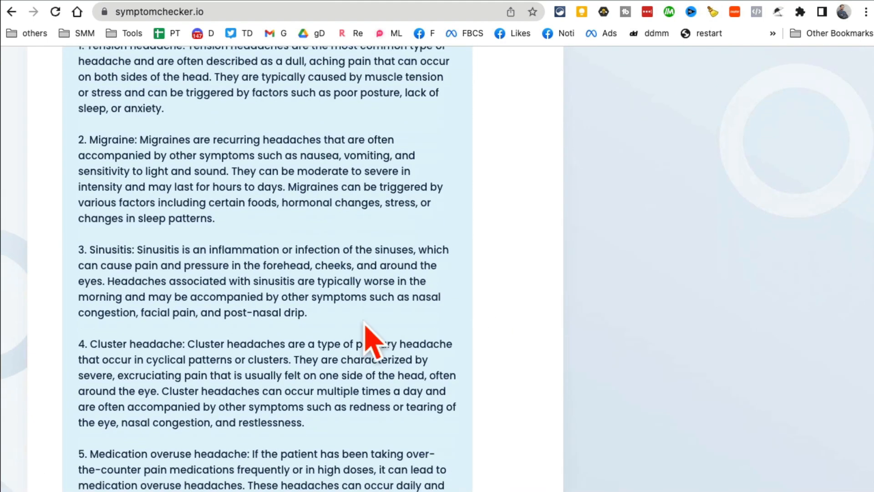
pyautogui.scroll(-3)
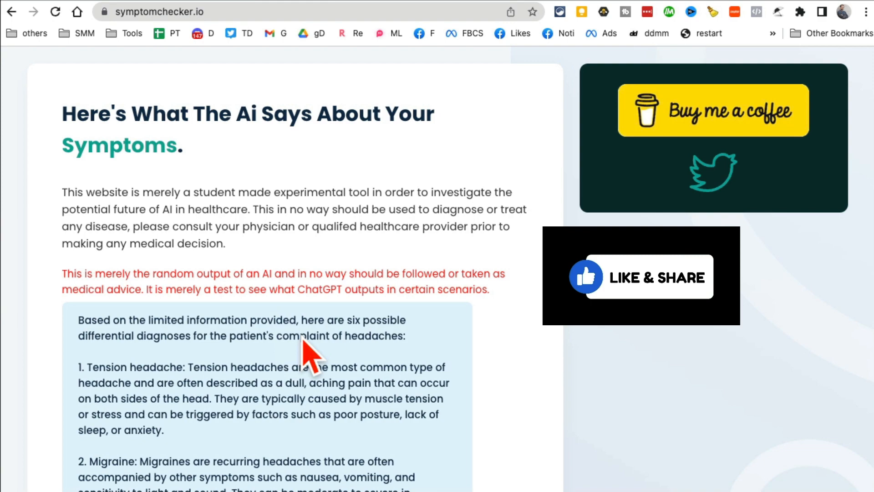
pyautogui.scroll(-3)
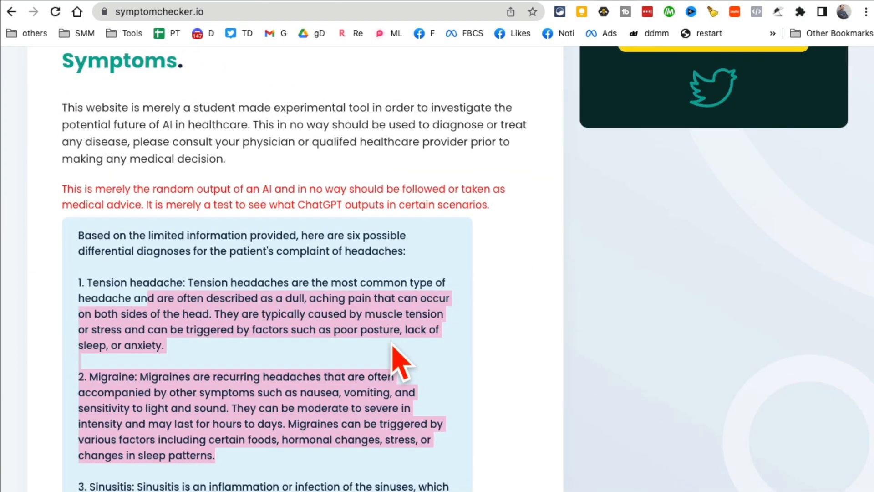
pyautogui.scroll(-3)
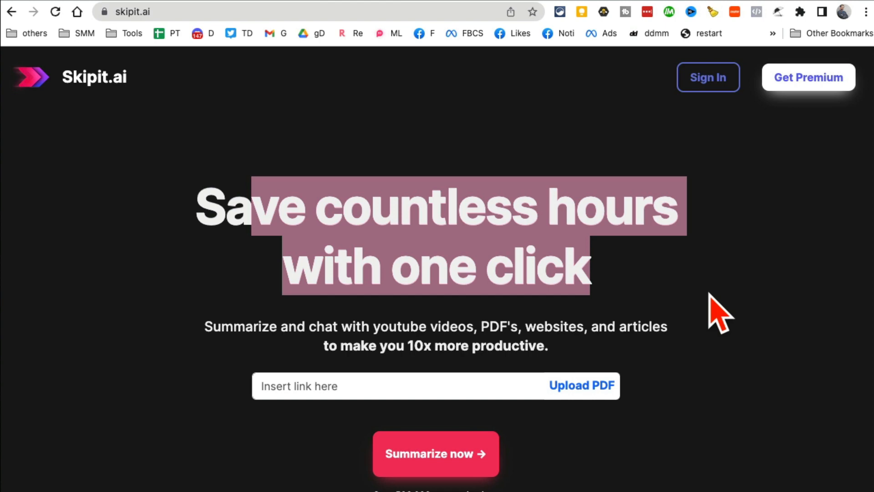
pyautogui.moveTo(259, 332)
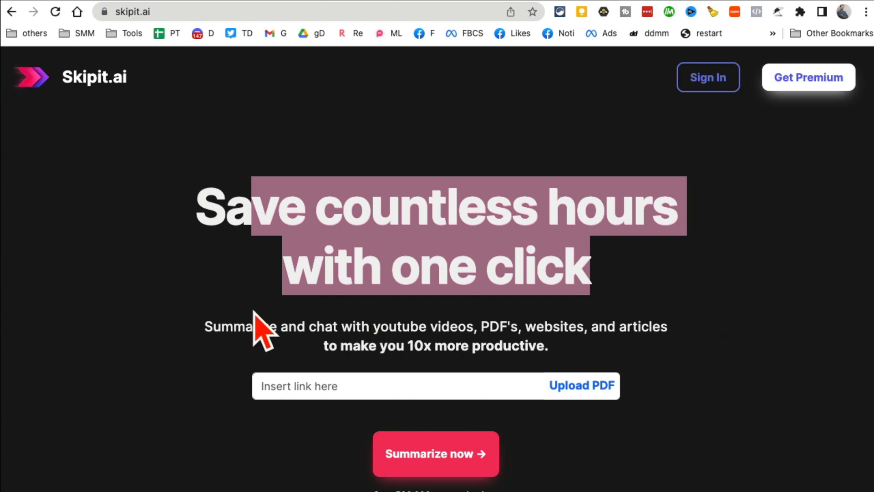
# Submit the pasted YouTube link to Skipit.ai with Summarize now.
pyautogui.scroll(-3)
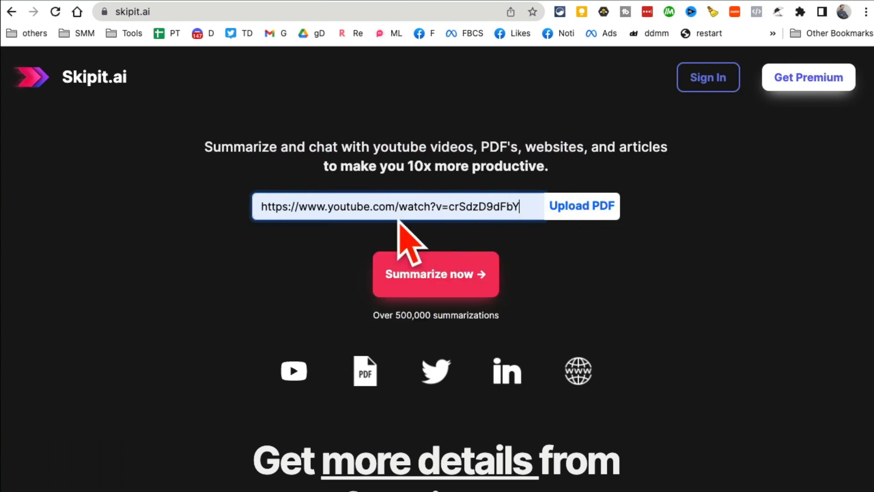
pyautogui.click(435, 274)
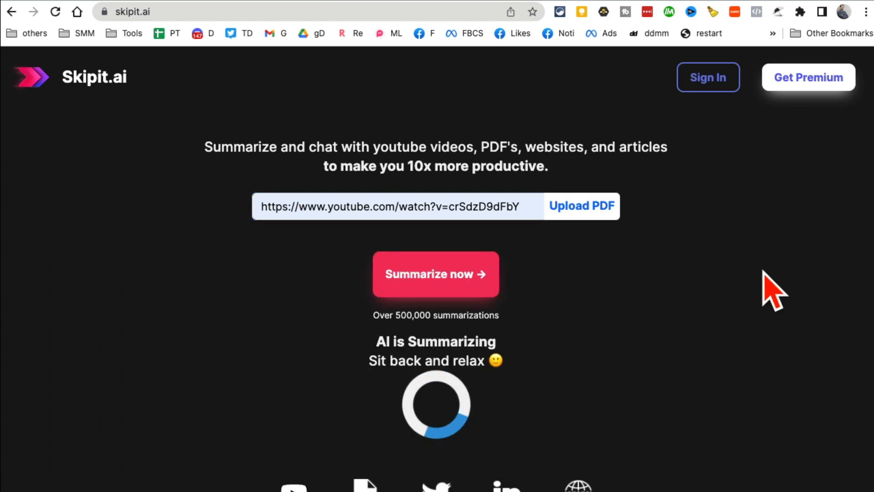
pyautogui.click(435, 274)
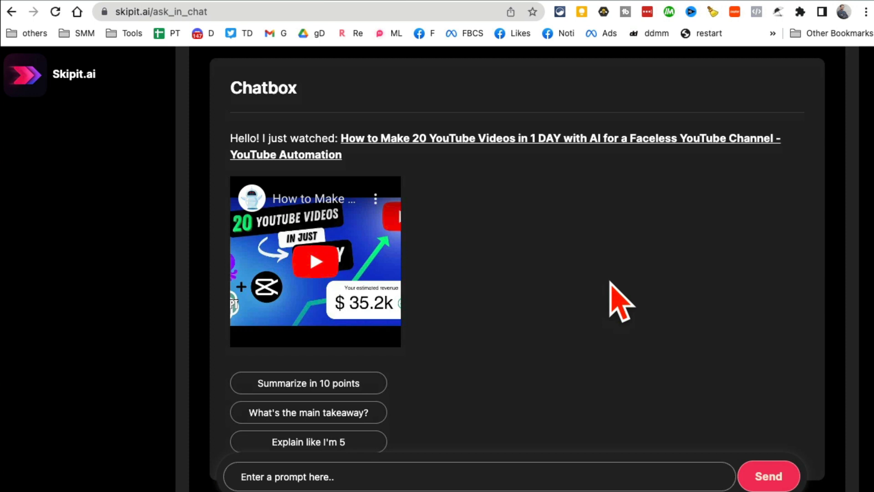
# Ask Skipit.ai "What's the main takeaway?" about the video and read its answer.
pyautogui.scroll(-3)
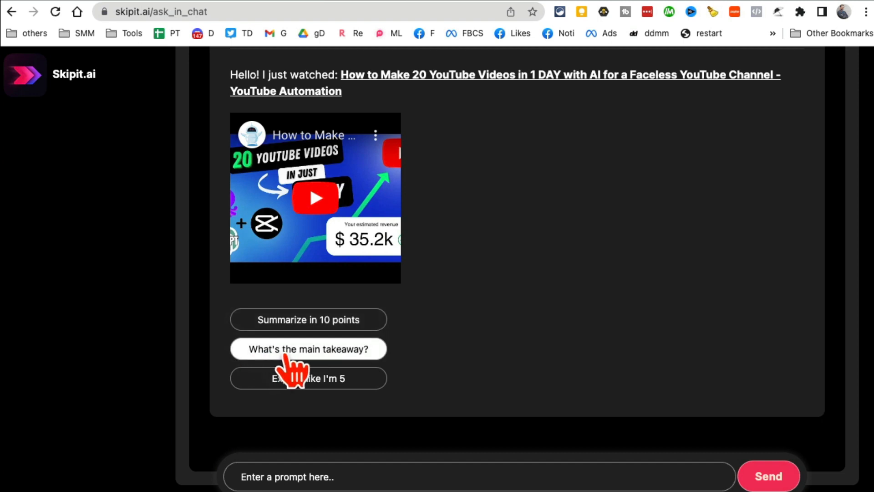
pyautogui.click(308, 349)
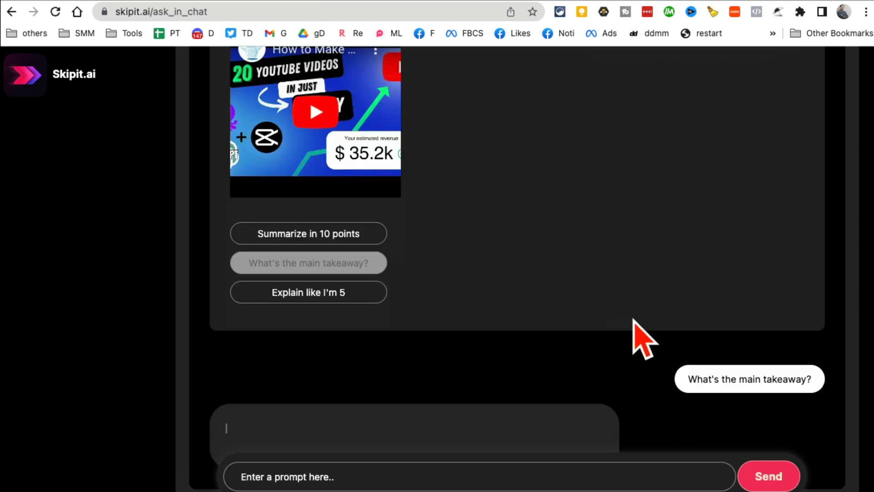
pyautogui.click(307, 262)
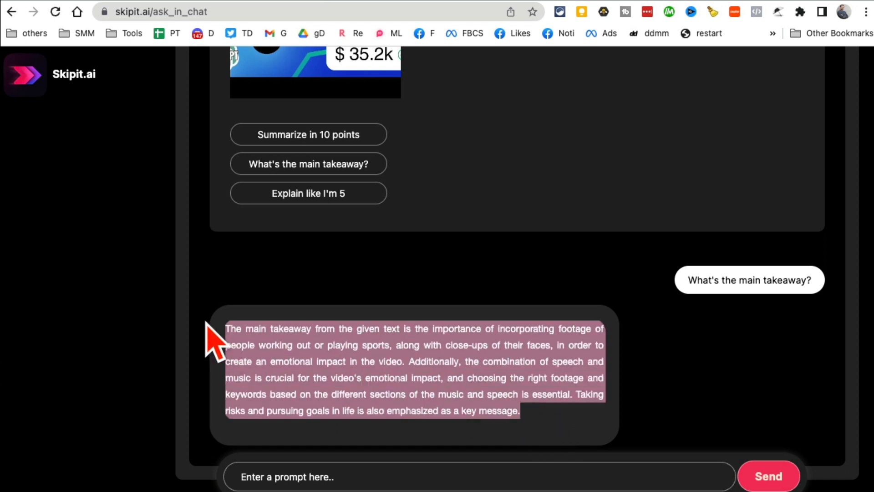
pyautogui.moveTo(725, 360)
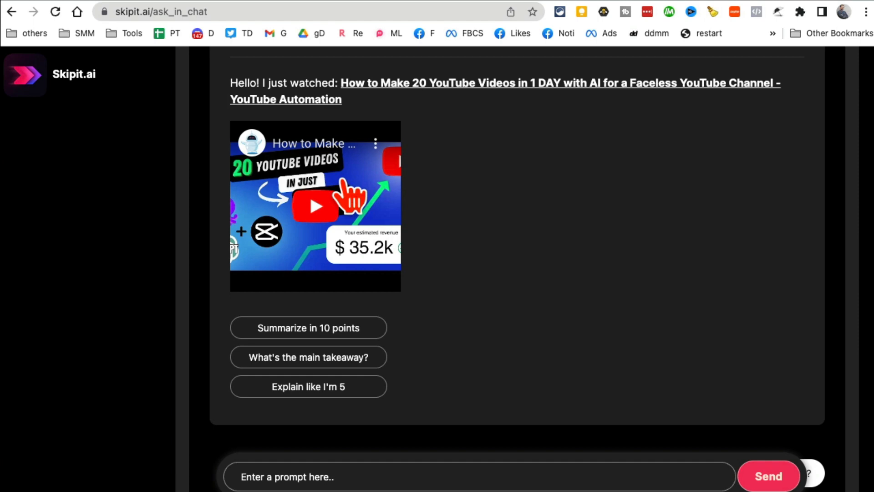
pyautogui.click(307, 357)
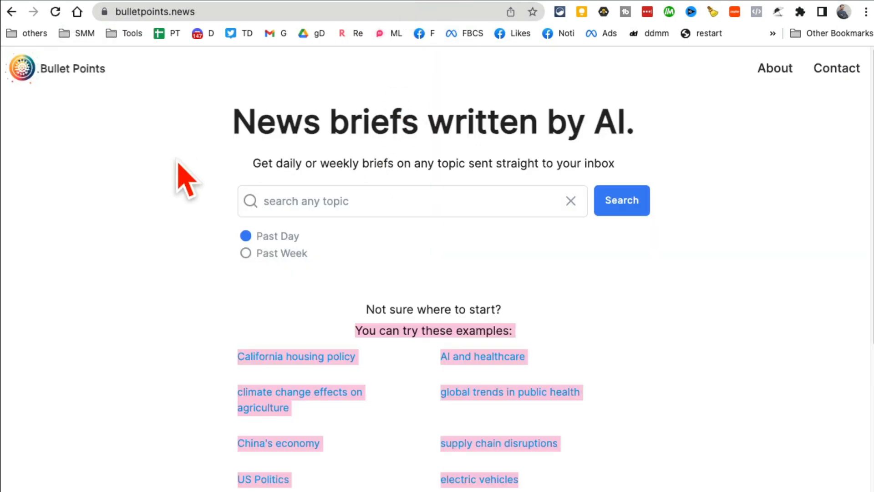
pyautogui.moveTo(562, 121)
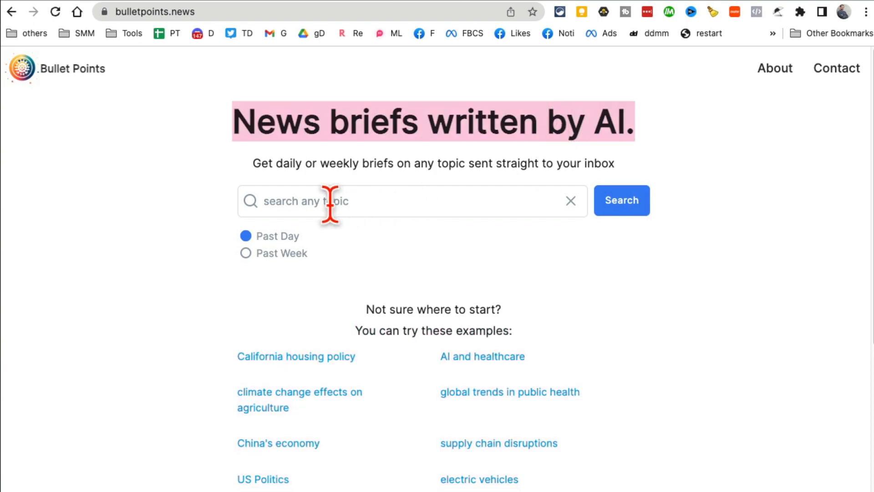
# Search Bullet Points for "business and marketing" news limited to the past week.
pyautogui.scroll(-3)
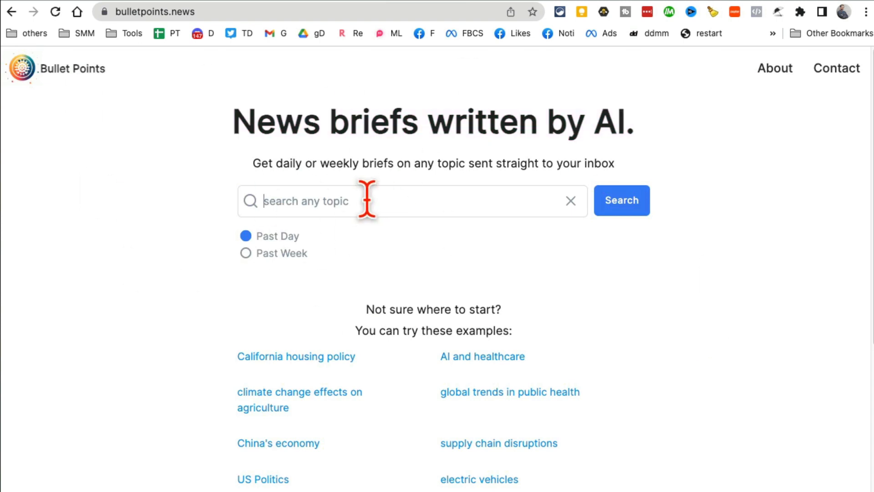
pyautogui.write('business and mar')
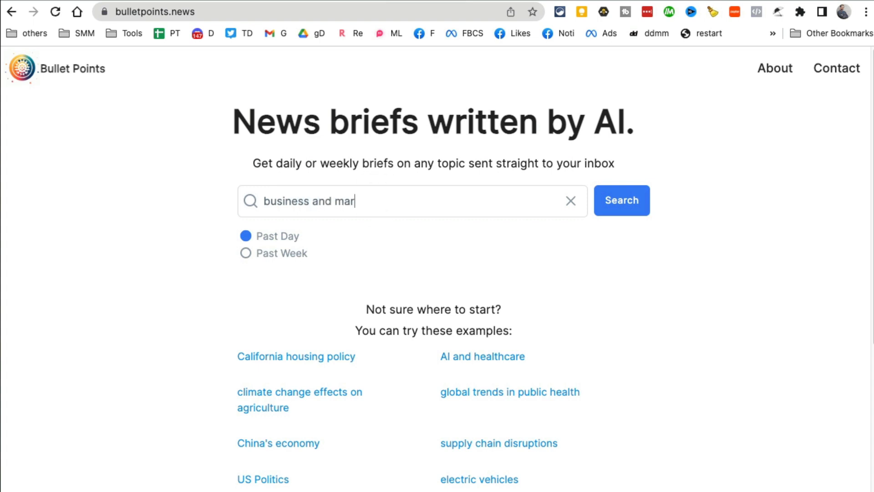
pyautogui.write('keting')
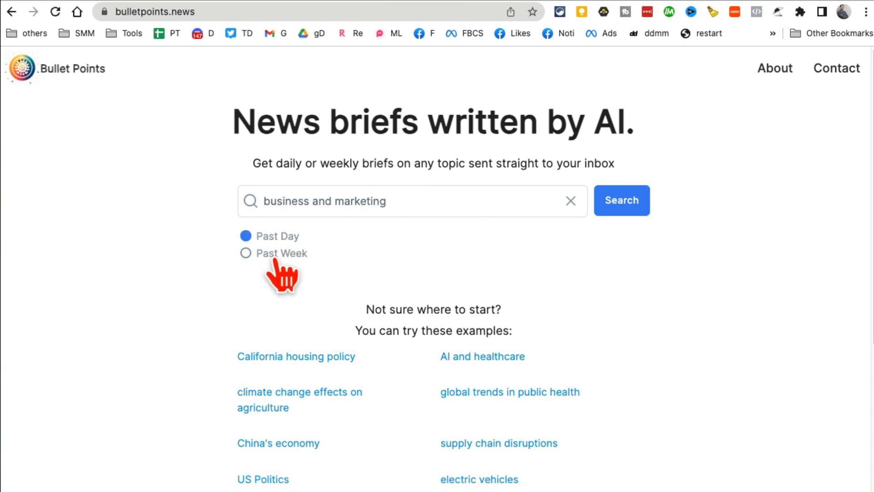
pyautogui.click(246, 253)
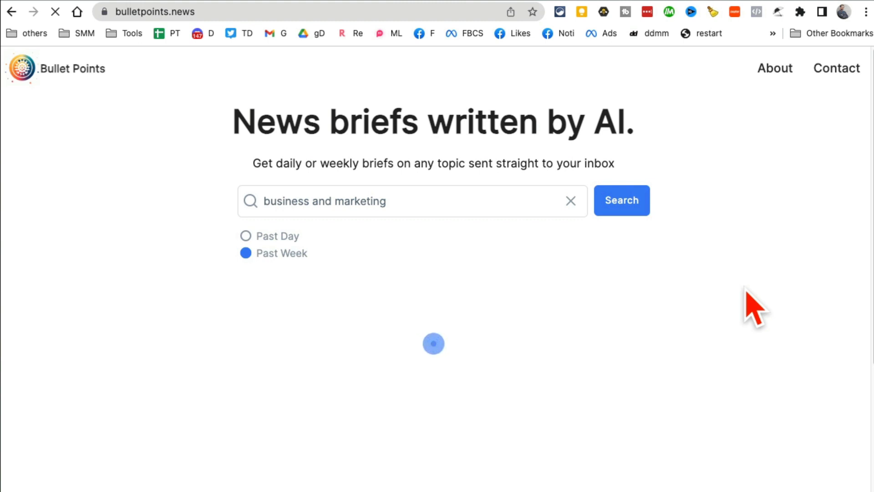
pyautogui.scroll(-3)
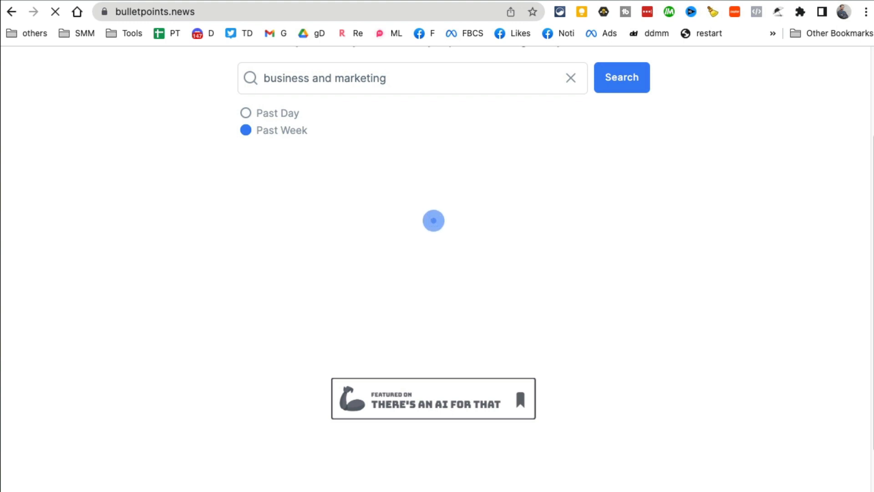
# Scroll the business and marketing news brief and highlight the MYOB partnership summary.
pyautogui.click(621, 77)
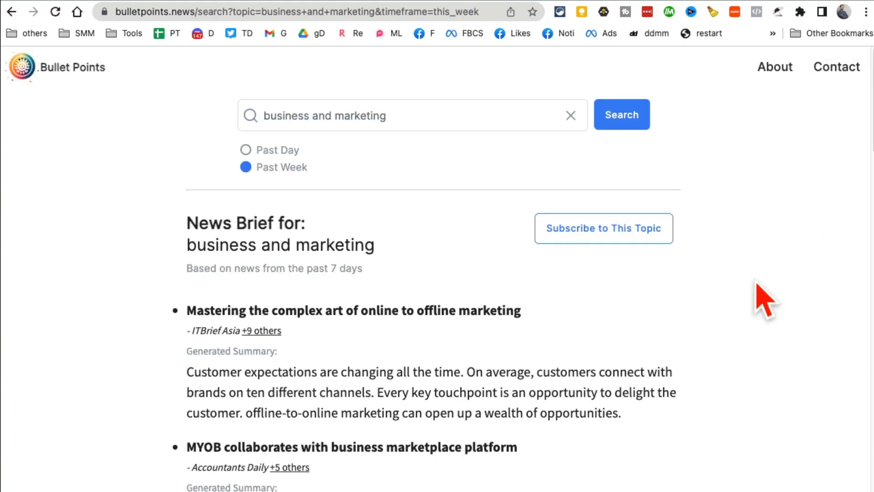
pyautogui.scroll(-3)
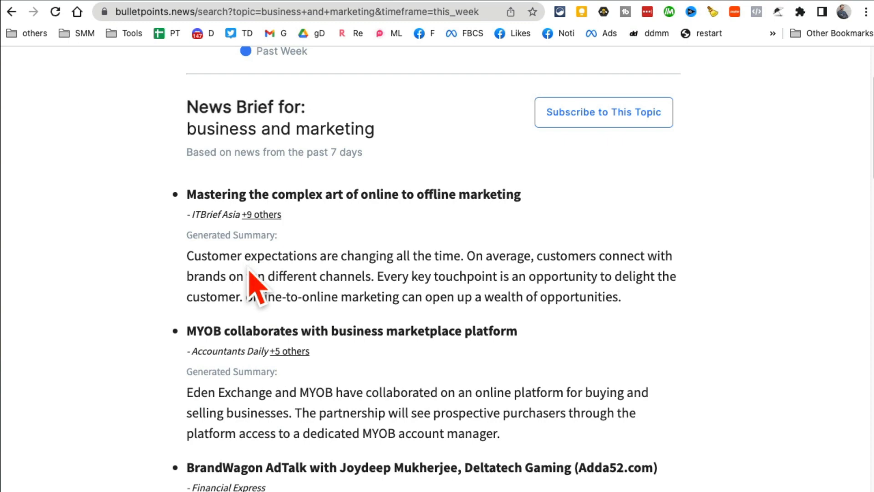
pyautogui.scroll(-3)
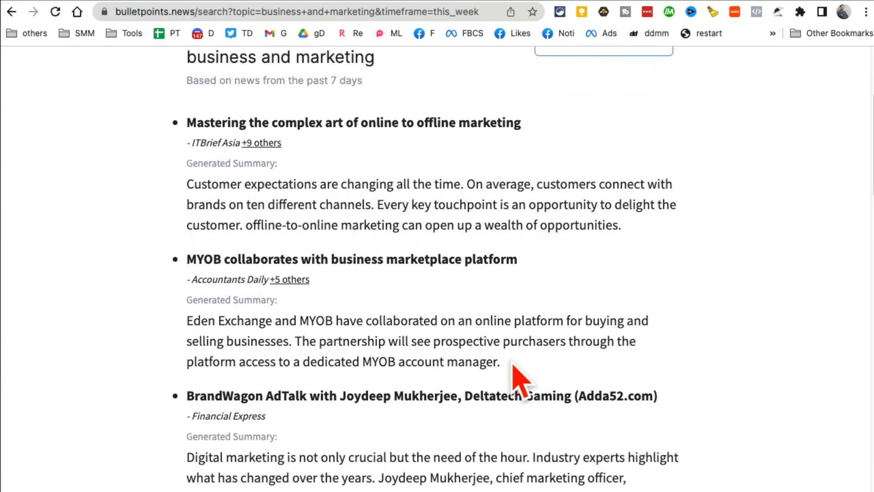
pyautogui.moveTo(500, 361); pyautogui.dragTo(629, 320)
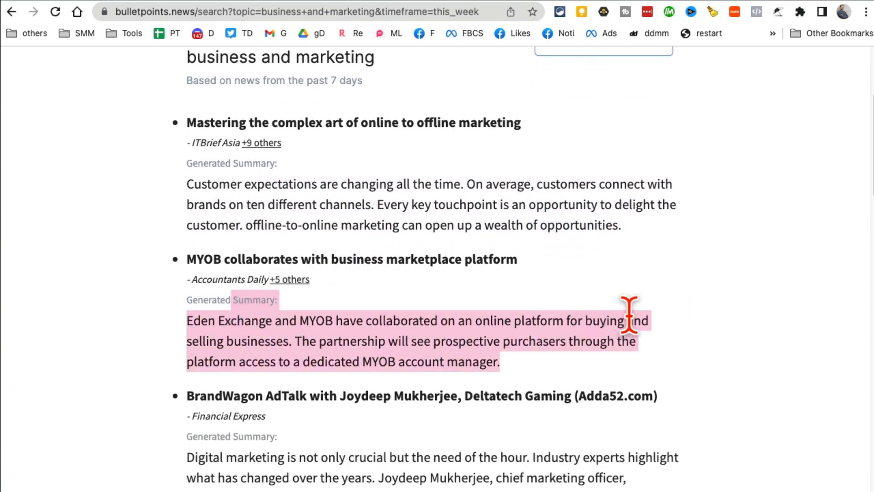
pyautogui.scroll(-3)
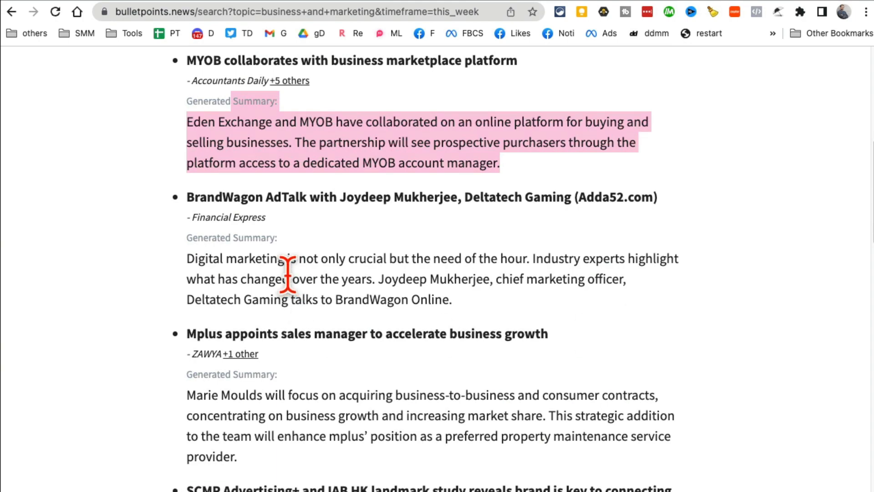
pyautogui.scroll(-3)
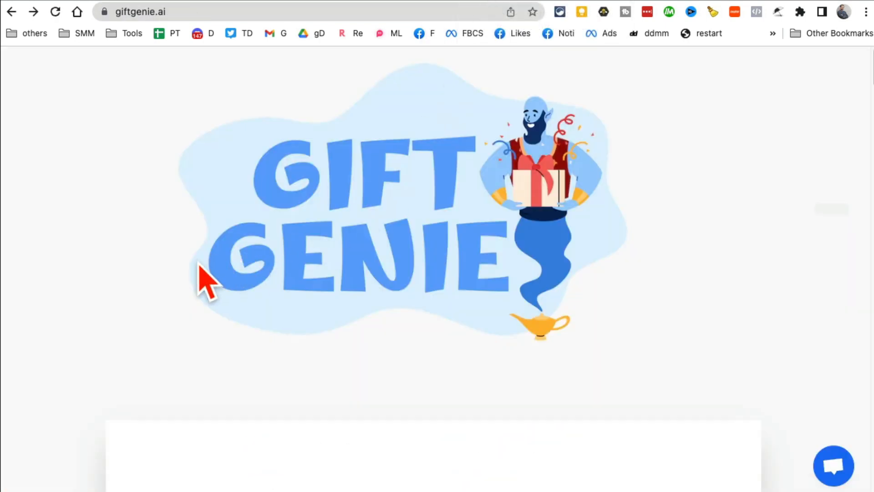
pyautogui.moveTo(349, 53)
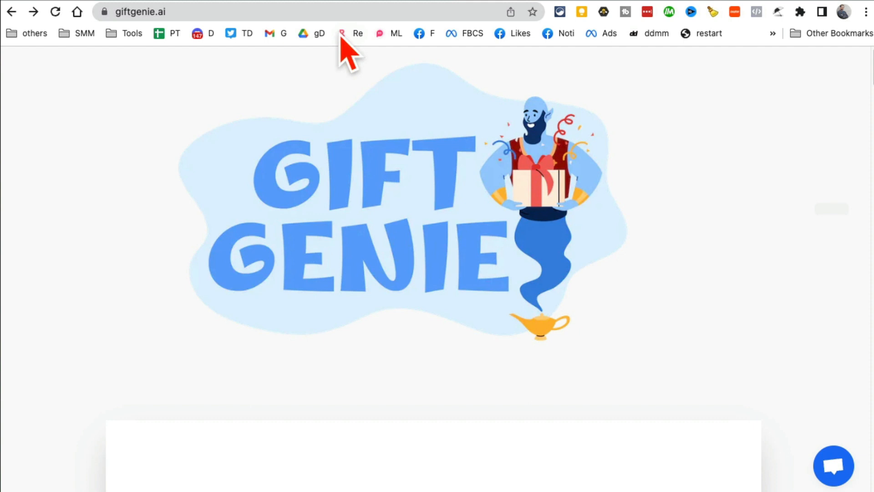
pyautogui.moveTo(571, 234)
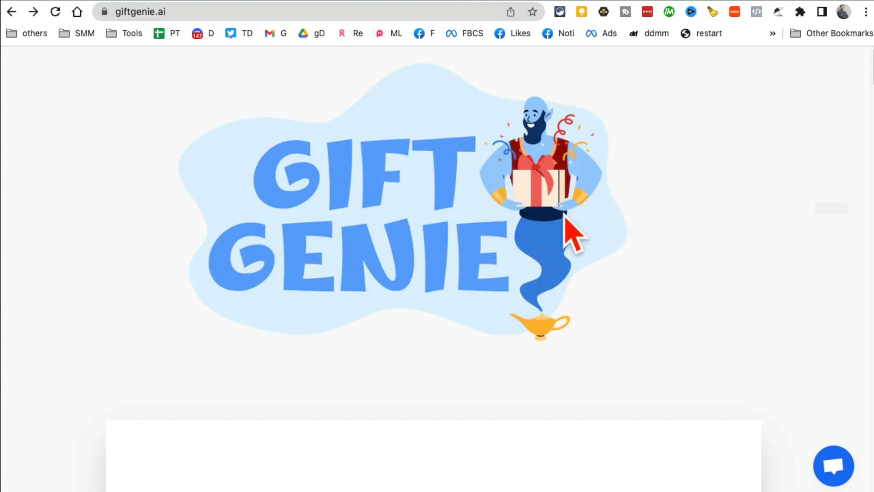
# Describe a son who loves reading technology books and brainstorm gift ideas.
pyautogui.scroll(-3)
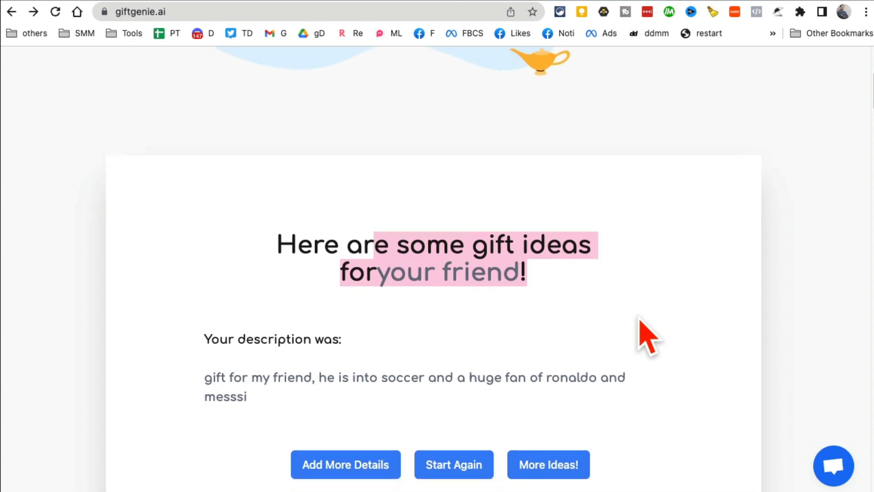
pyautogui.scroll(-3)
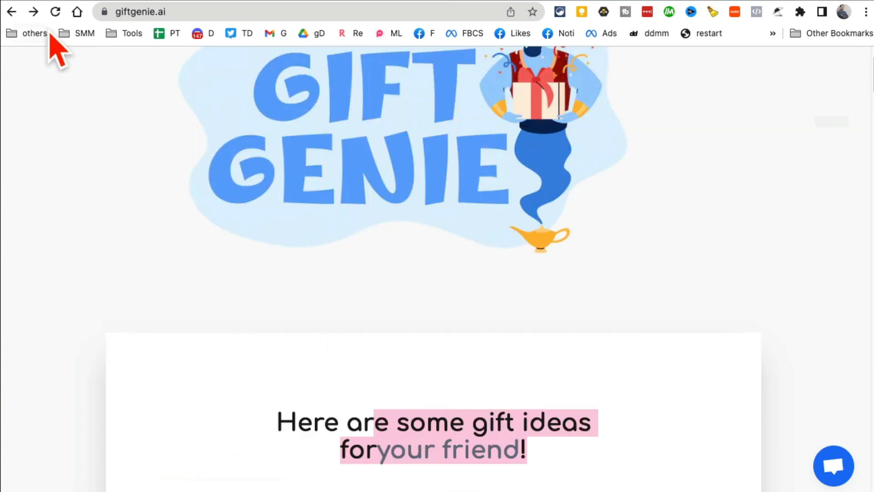
pyautogui.scroll(-3)
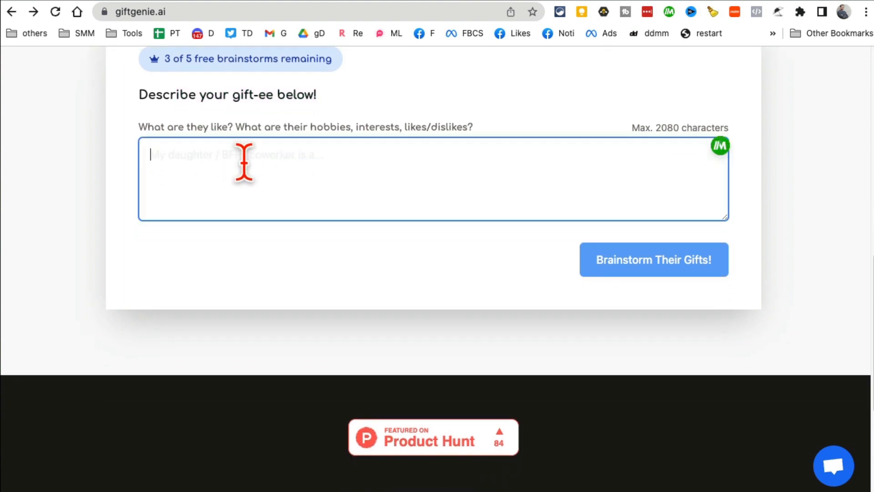
pyautogui.write('my son and he')
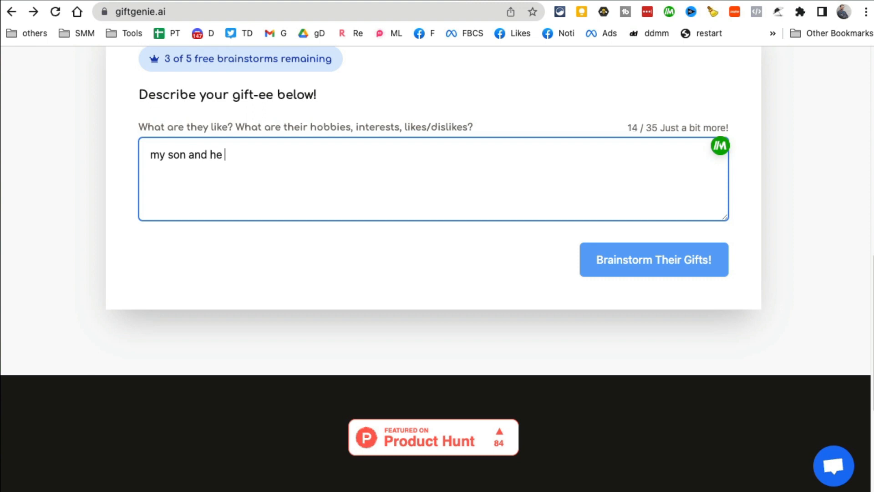
pyautogui.write('loves reading')
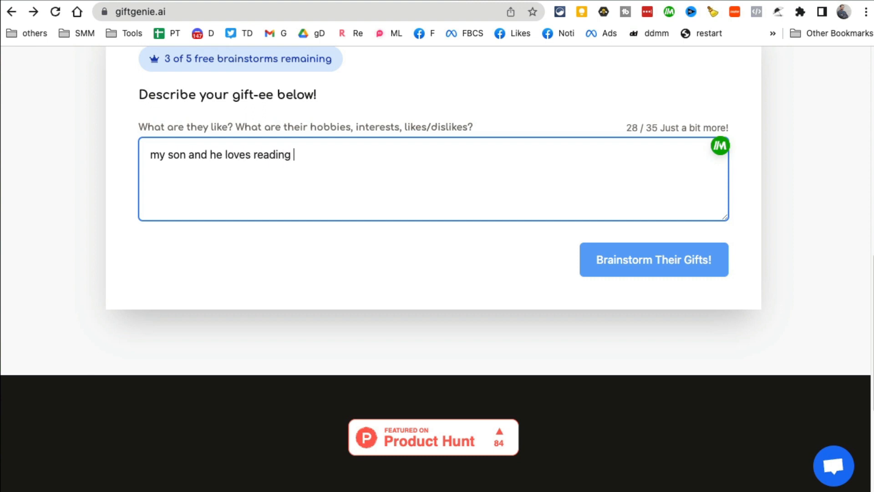
pyautogui.write('technology bool')
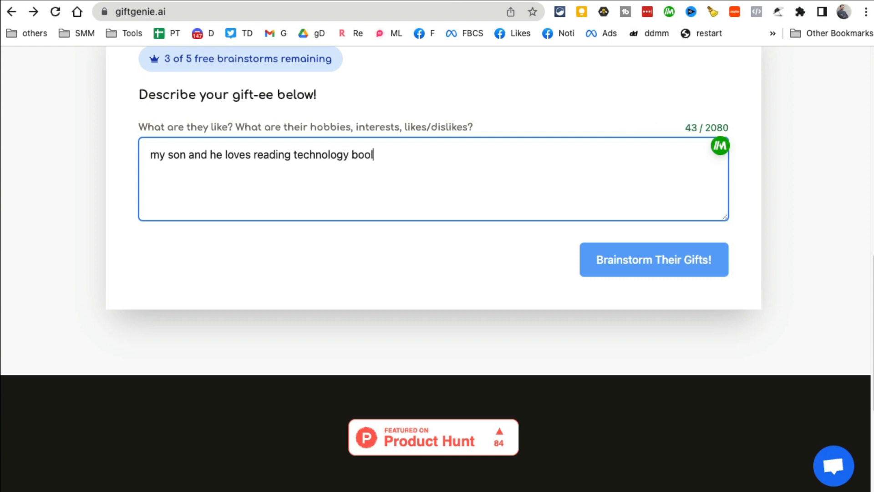
pyautogui.write('s')
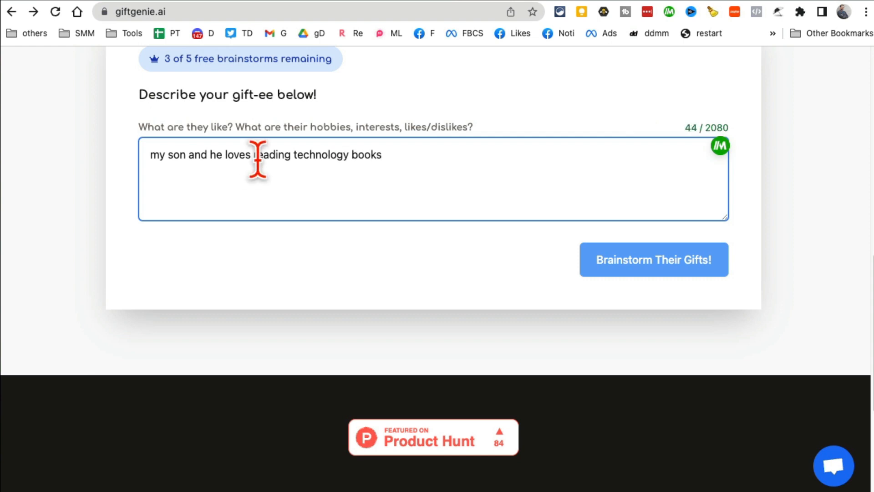
pyautogui.click(653, 259)
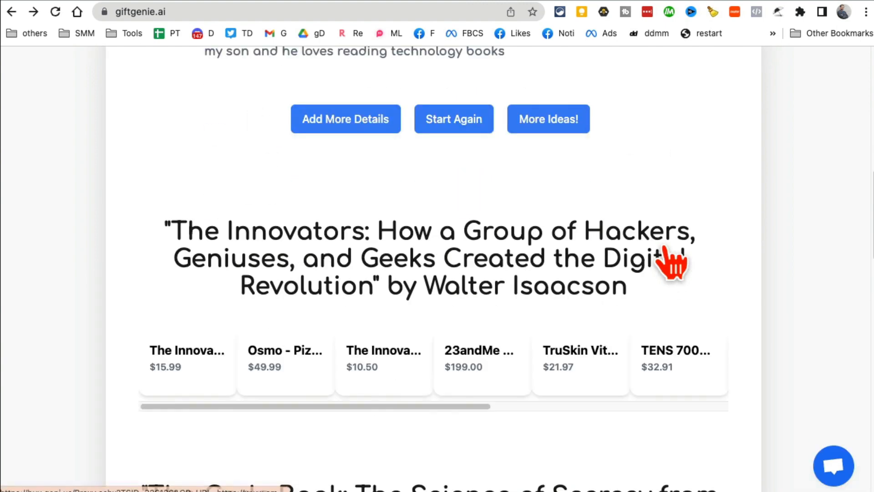
# Browse the suggested gift books, such as The Innovators and The Code Book.
pyautogui.scroll(-3)
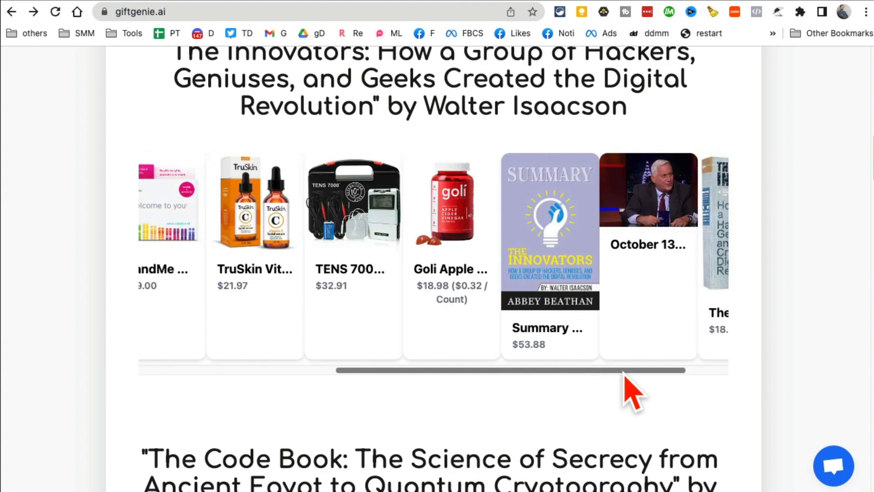
pyautogui.hscroll(3)
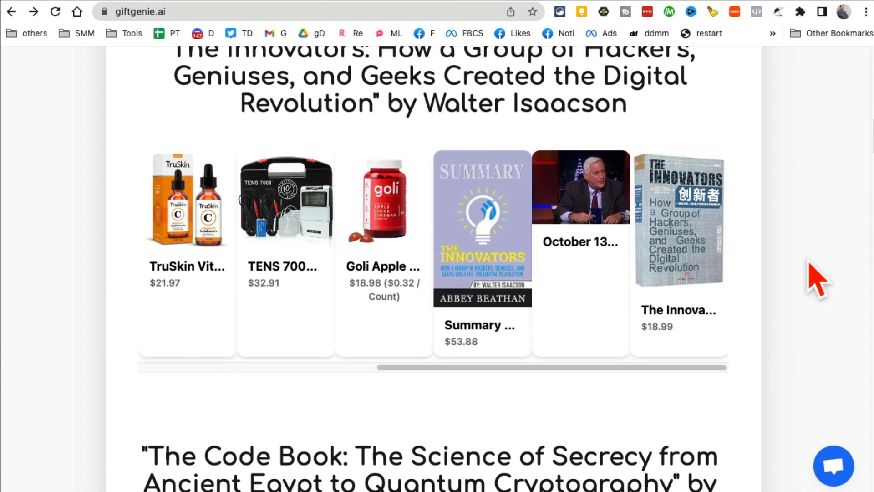
pyautogui.scroll(-3)
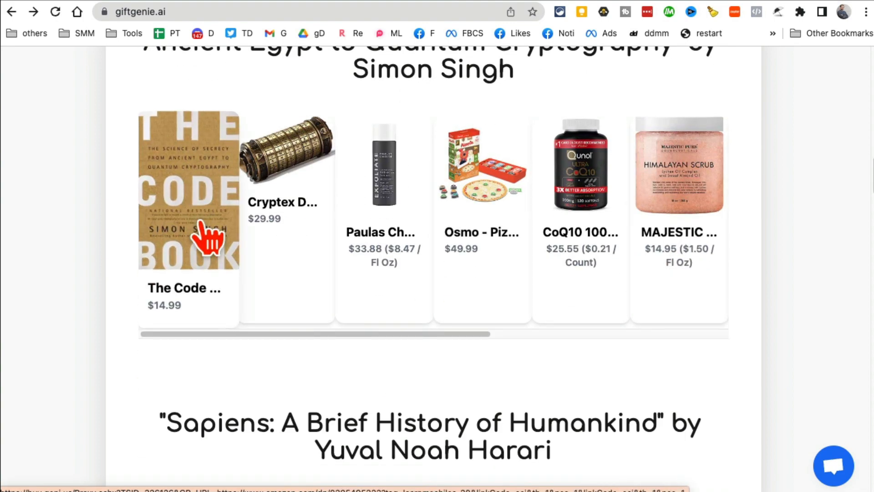
pyautogui.scroll(-3)
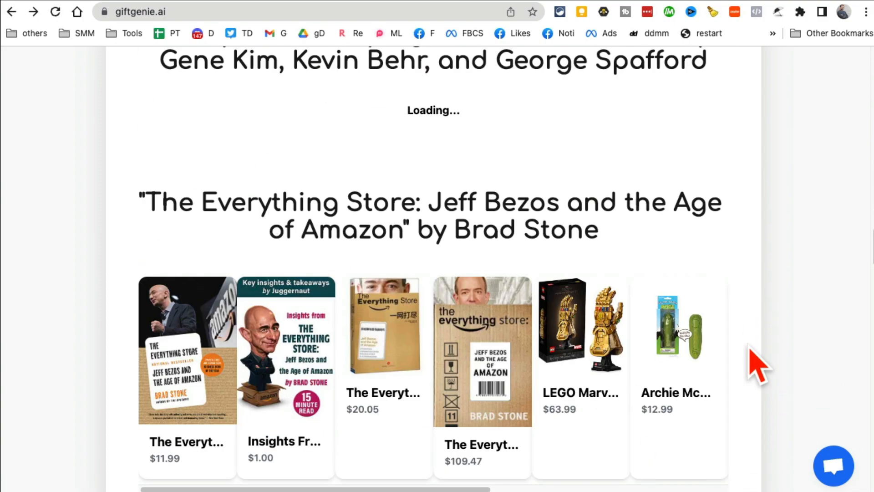
pyautogui.scroll(-3)
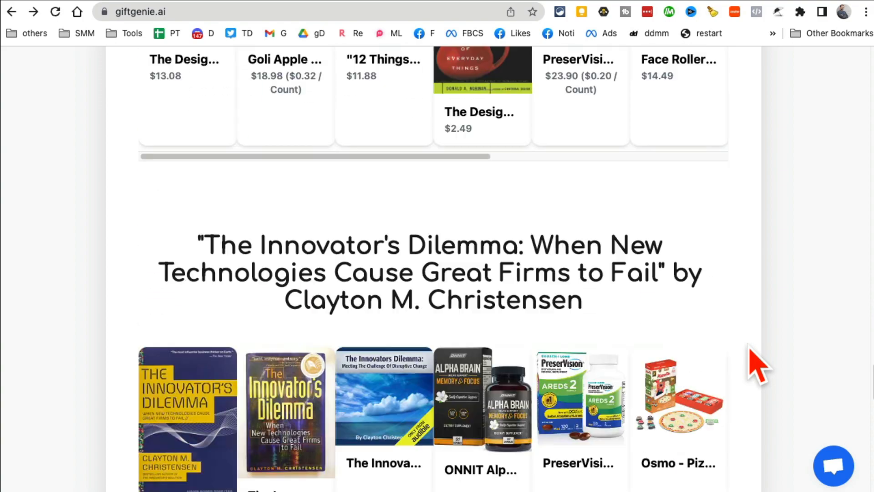
pyautogui.scroll(-3)
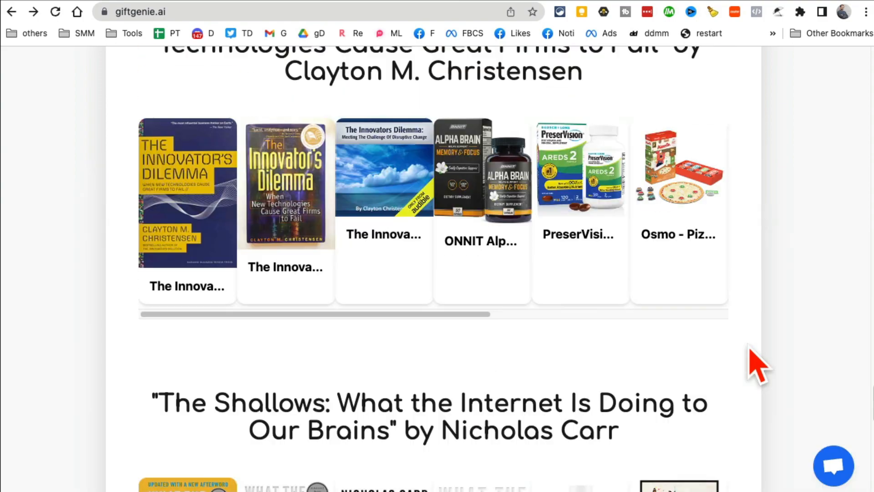
pyautogui.scroll(3)
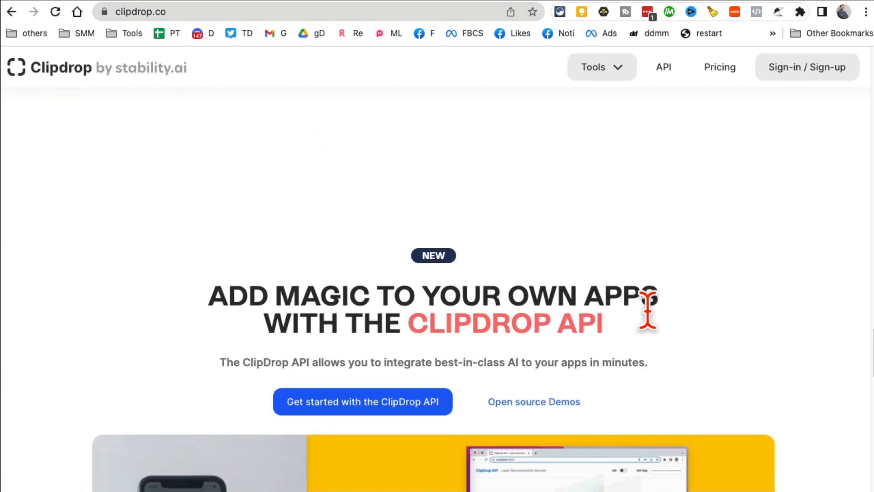
# Try Clipdrop's Uncrop tool on the Art example, then return to the home page.
pyautogui.scroll(-3)
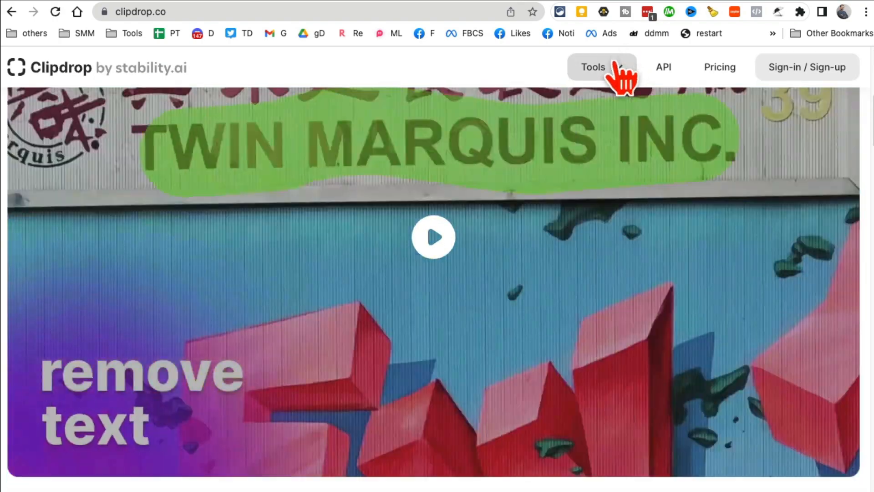
pyautogui.click(594, 67)
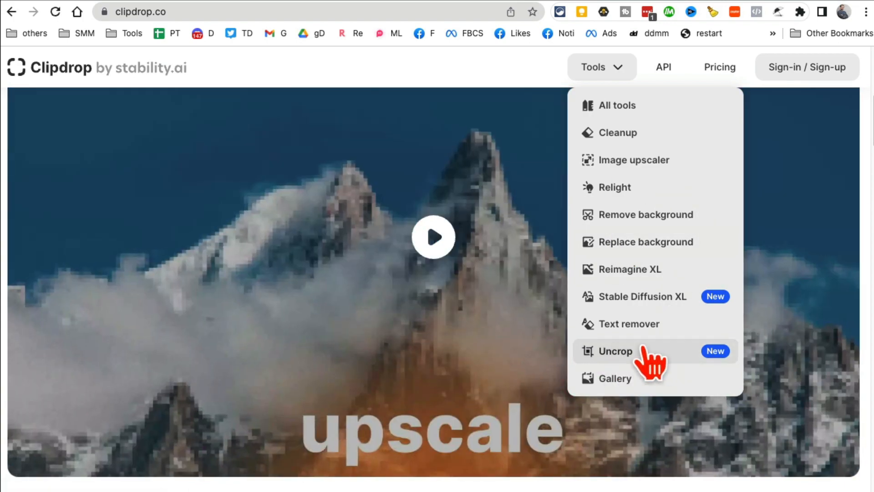
pyautogui.click(615, 351)
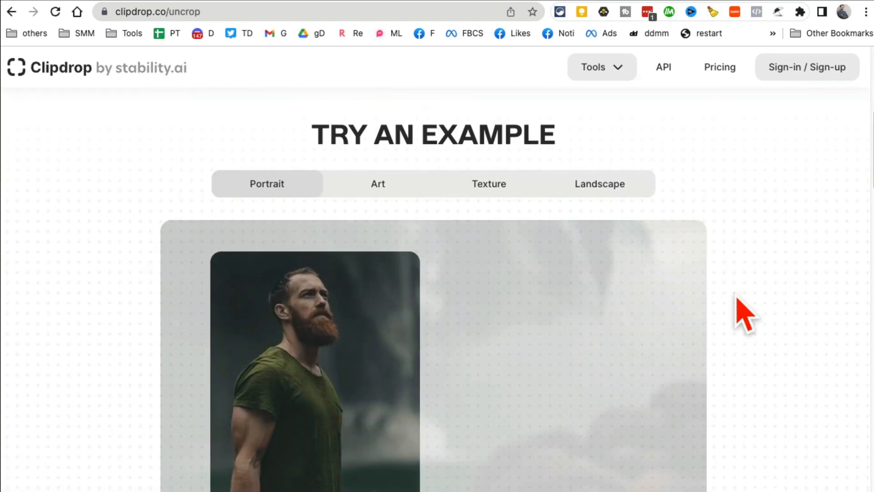
pyautogui.scroll(-3)
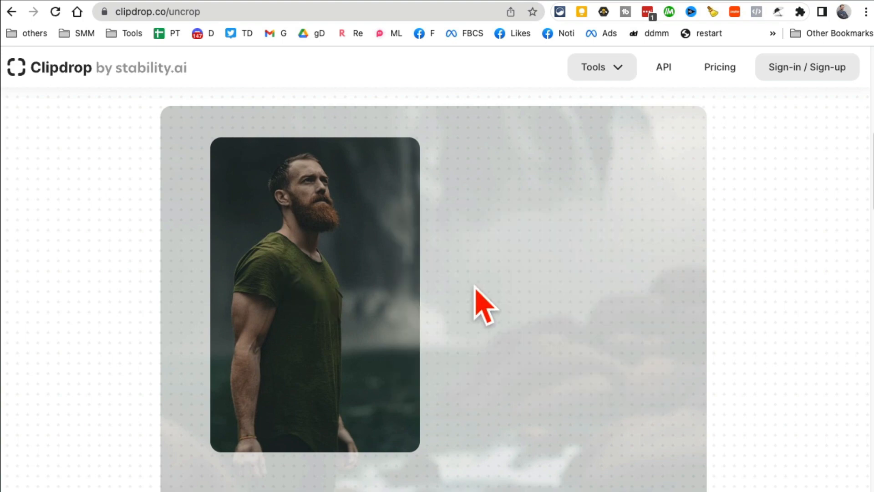
pyautogui.moveTo(452, 198)
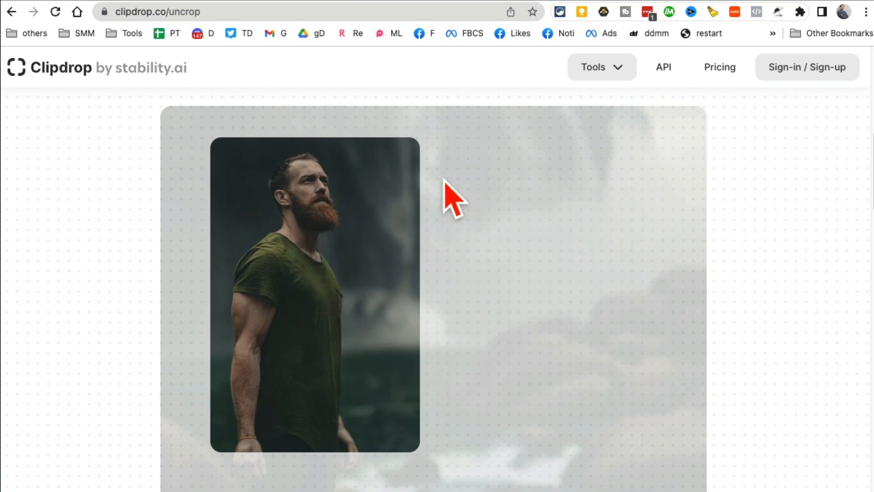
pyautogui.scroll(-3)
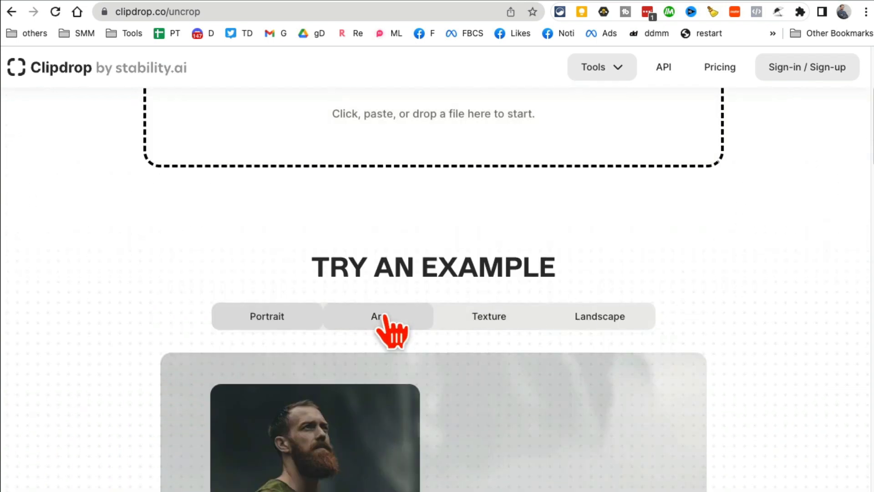
pyautogui.click(377, 316)
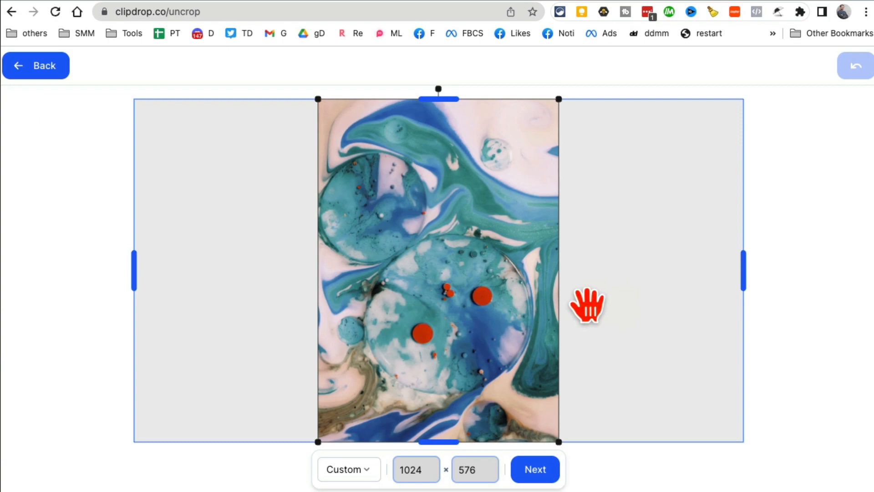
pyautogui.click(35, 65)
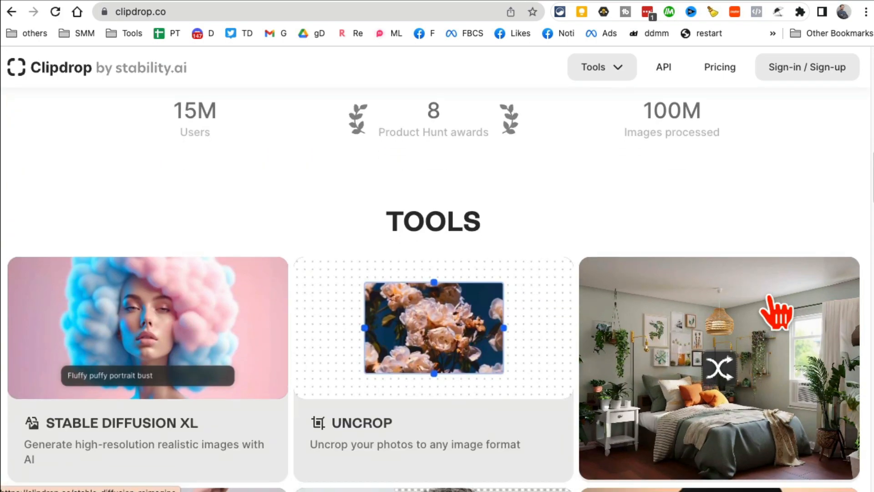
# Open Relight on the anime portrait and adjust the lights' intensity sliders.
pyautogui.scroll(-3)
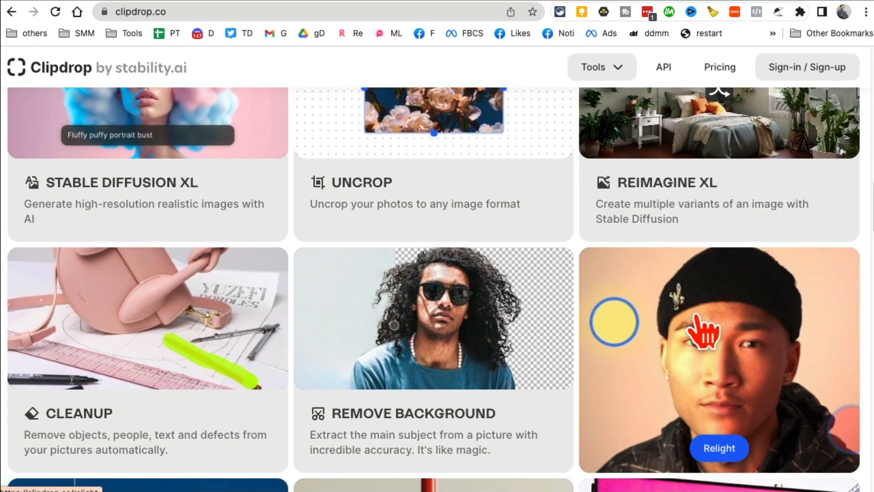
pyautogui.click(720, 448)
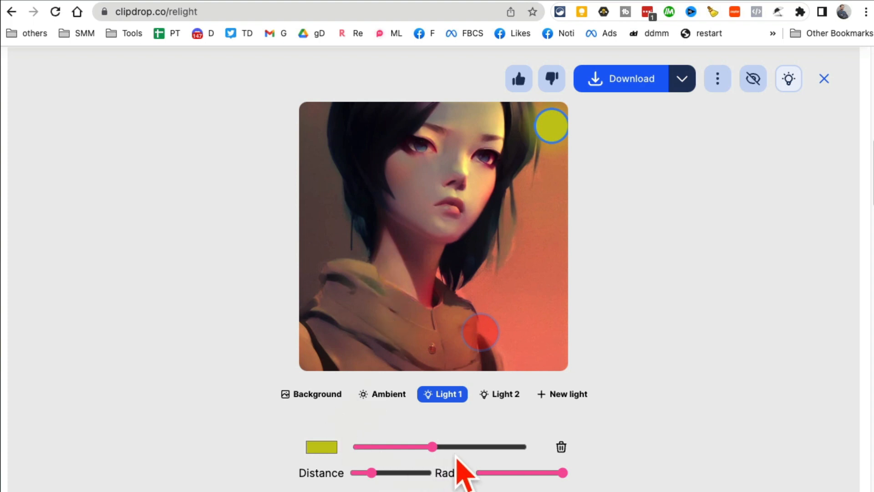
pyautogui.moveTo(432, 446); pyautogui.dragTo(393, 446)
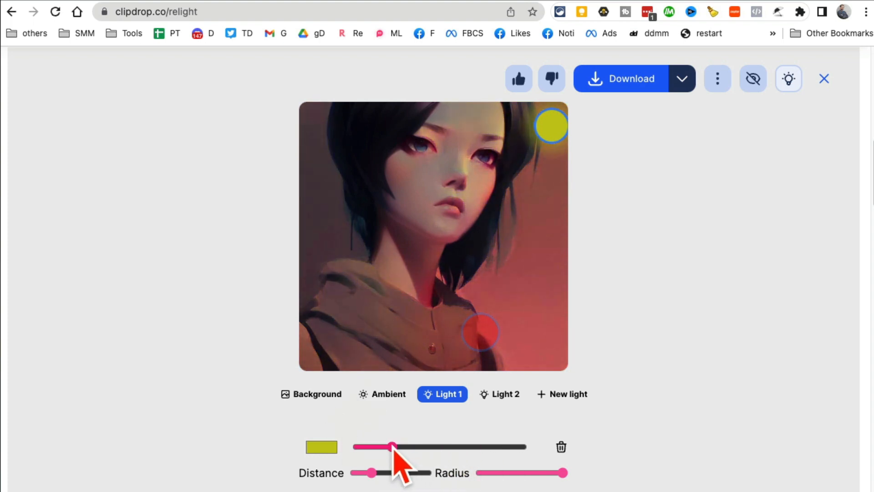
pyautogui.moveTo(393, 446); pyautogui.dragTo(474, 446)
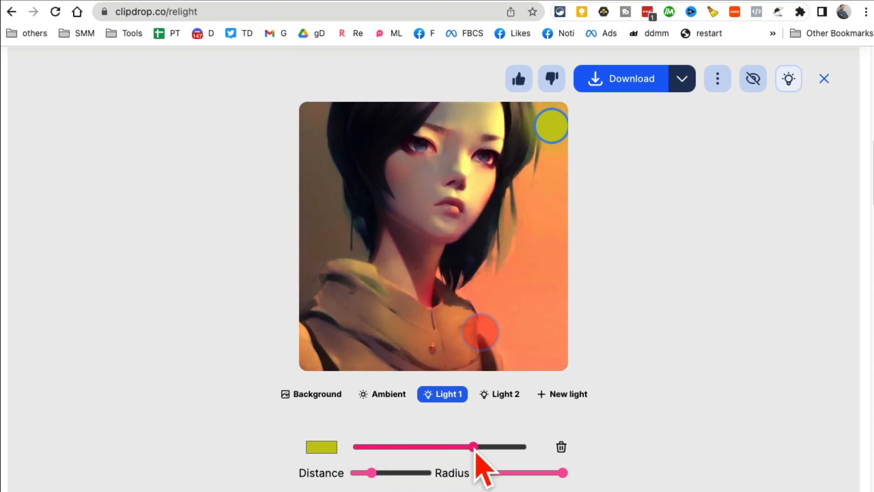
pyautogui.moveTo(474, 446); pyautogui.dragTo(451, 447)
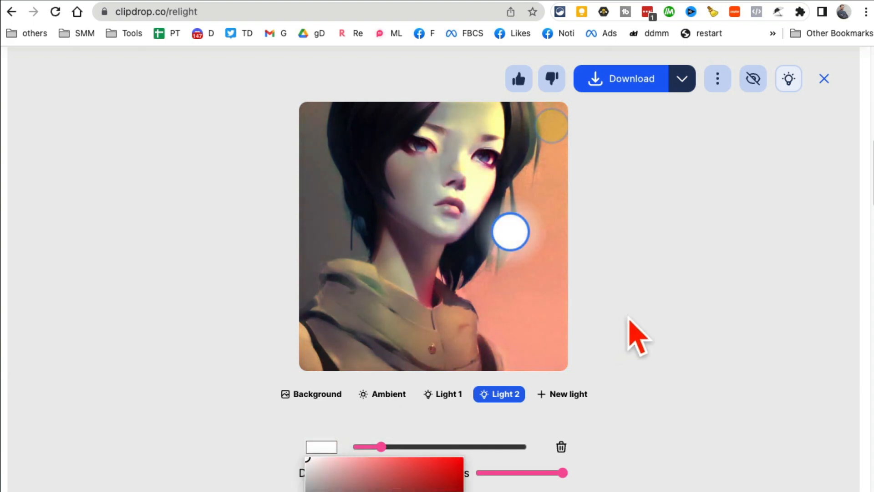
# Move the white light beside her chin, brighten it, and place the yellow light top right.
pyautogui.moveTo(510, 231); pyautogui.dragTo(348, 245)
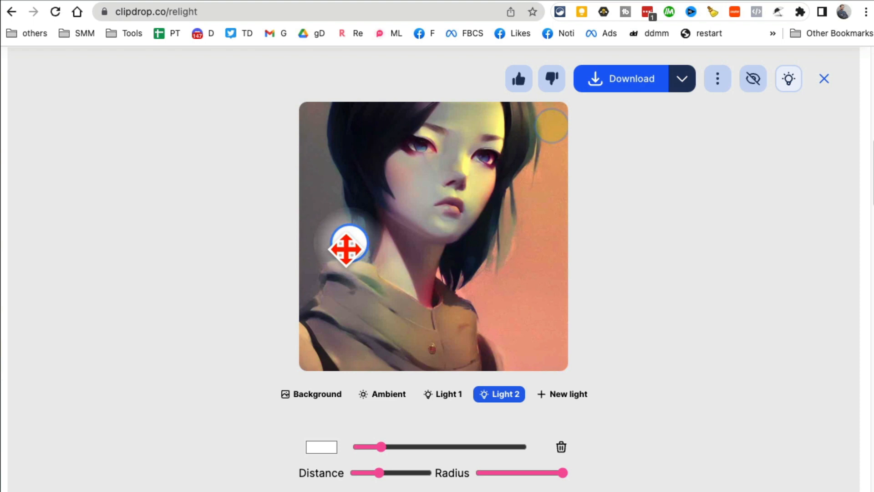
pyautogui.moveTo(347, 247); pyautogui.dragTo(495, 300)
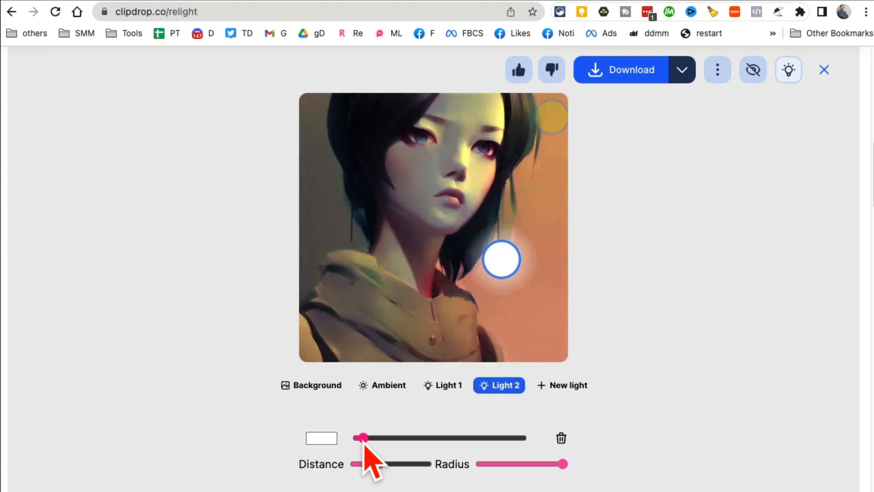
pyautogui.moveTo(362, 438); pyautogui.dragTo(387, 438)
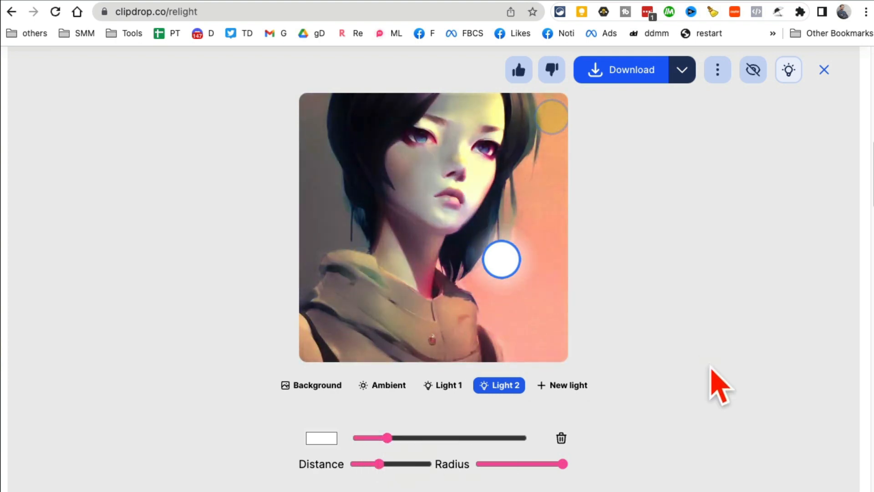
pyautogui.click(448, 385)
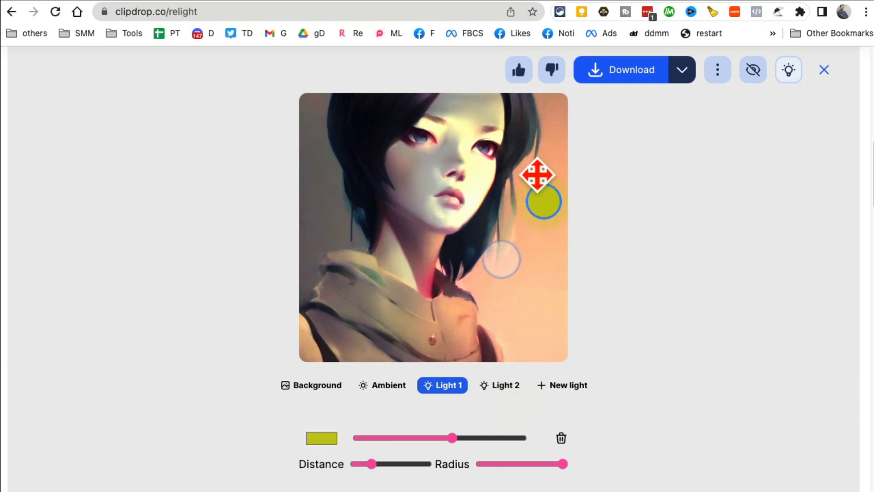
pyautogui.moveTo(543, 201); pyautogui.dragTo(402, 256)
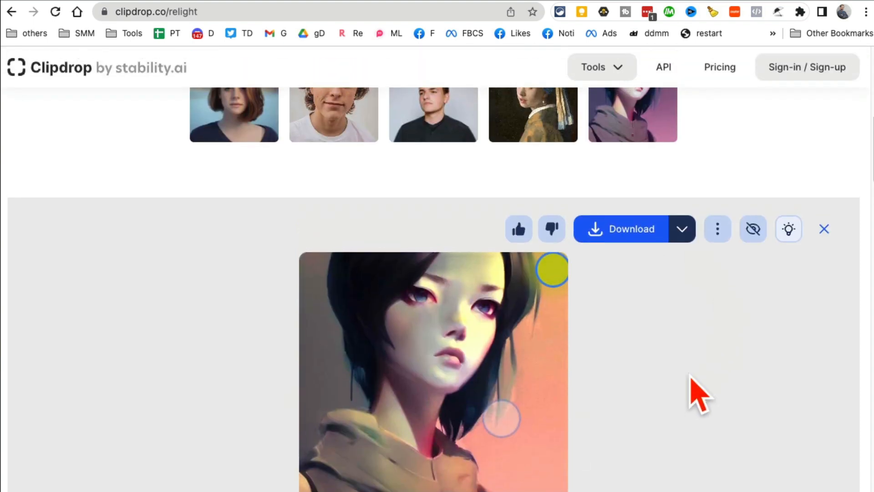
pyautogui.click(824, 228)
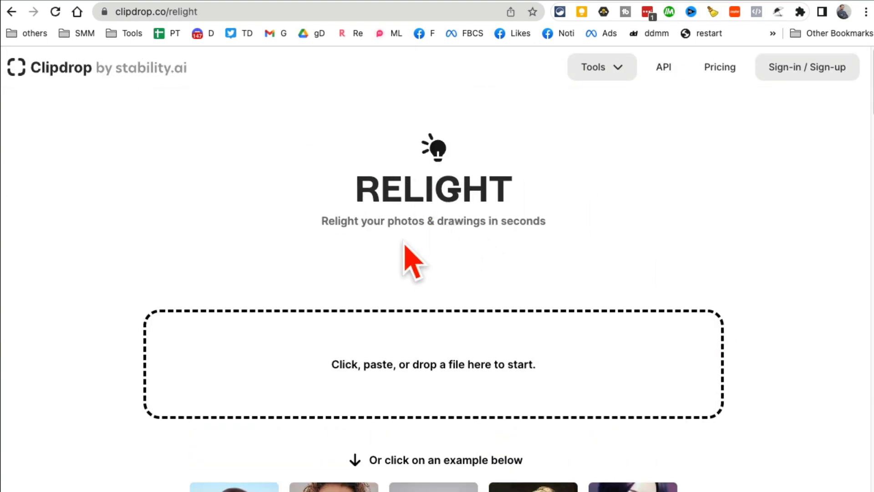
pyautogui.moveTo(72, 104)
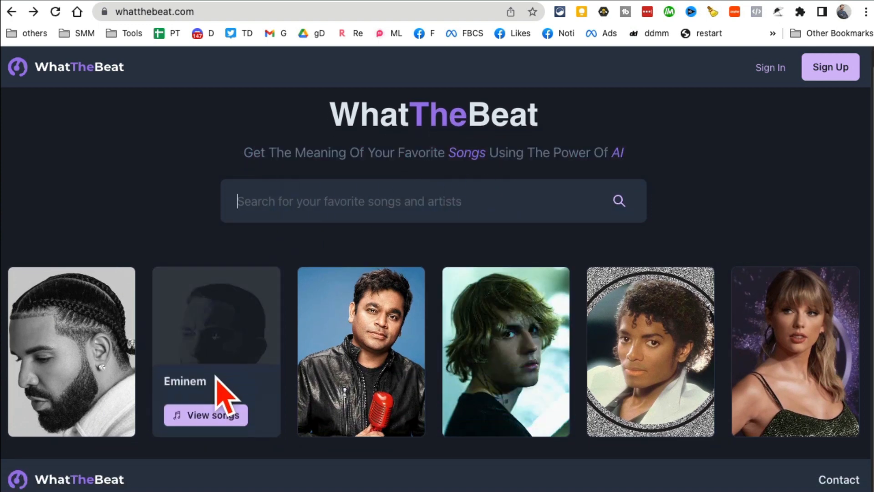
# Read and highlight the meaning of Eminem's '25 to Life', then return to his song list.
pyautogui.click(205, 414)
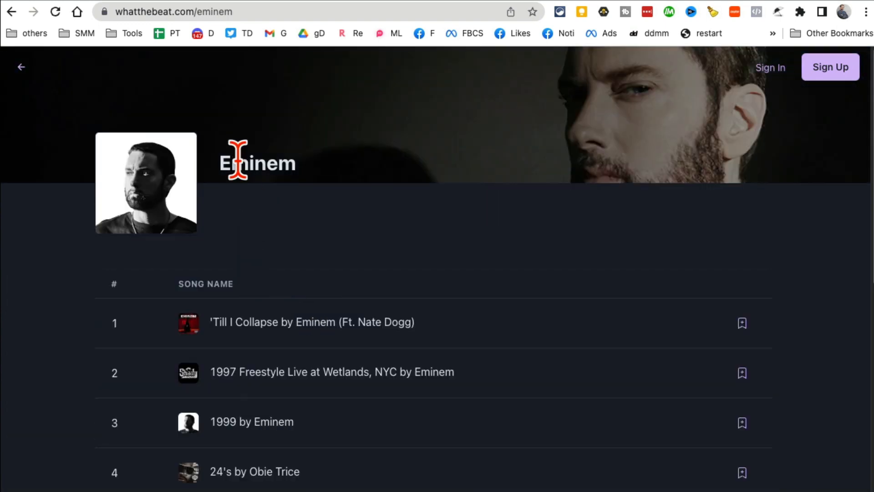
pyautogui.scroll(-3)
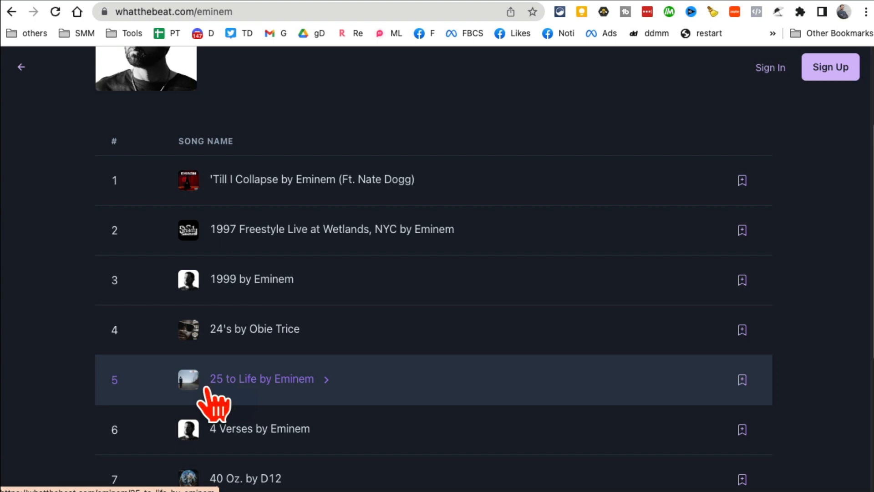
pyautogui.click(261, 378)
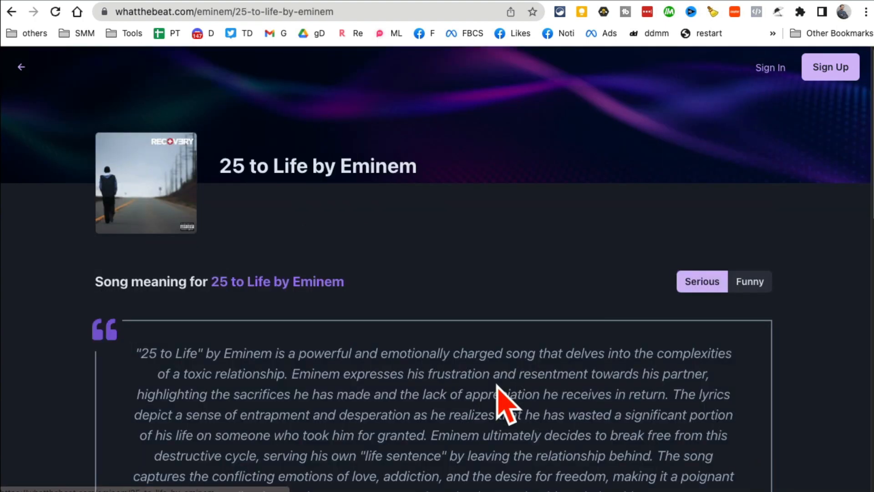
pyautogui.scroll(-3)
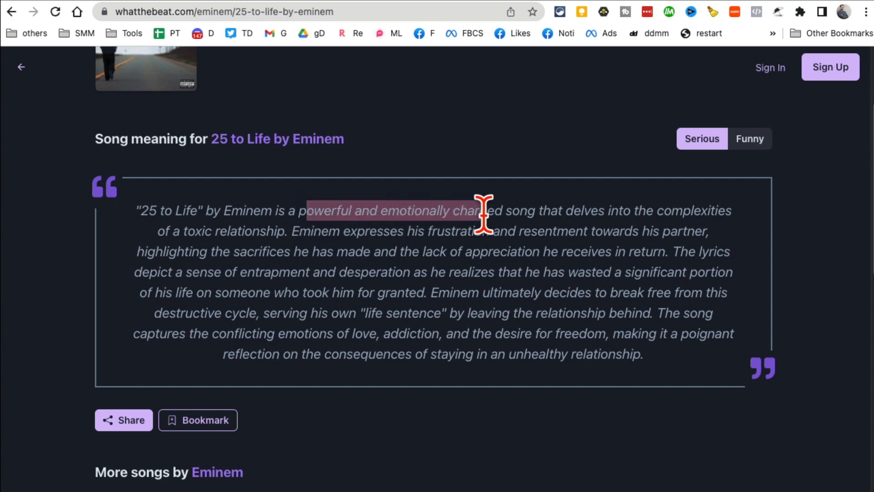
pyautogui.moveTo(479, 218); pyautogui.dragTo(730, 210)
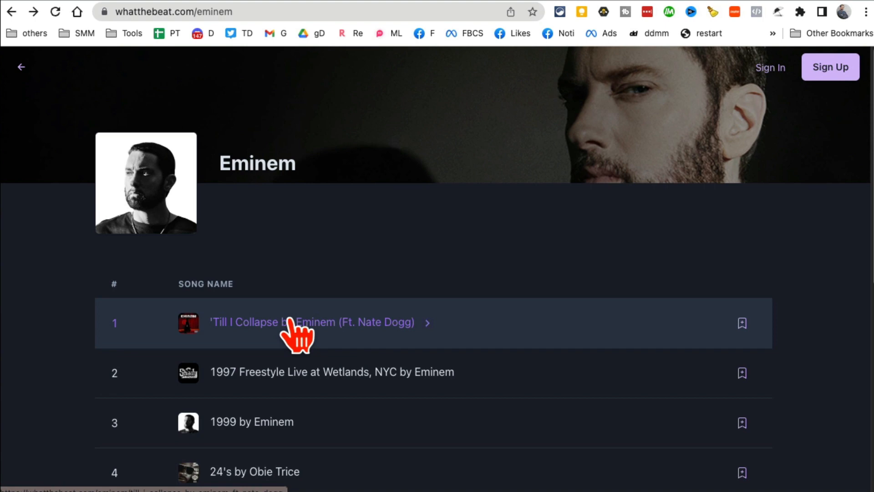
pyautogui.click(11, 11)
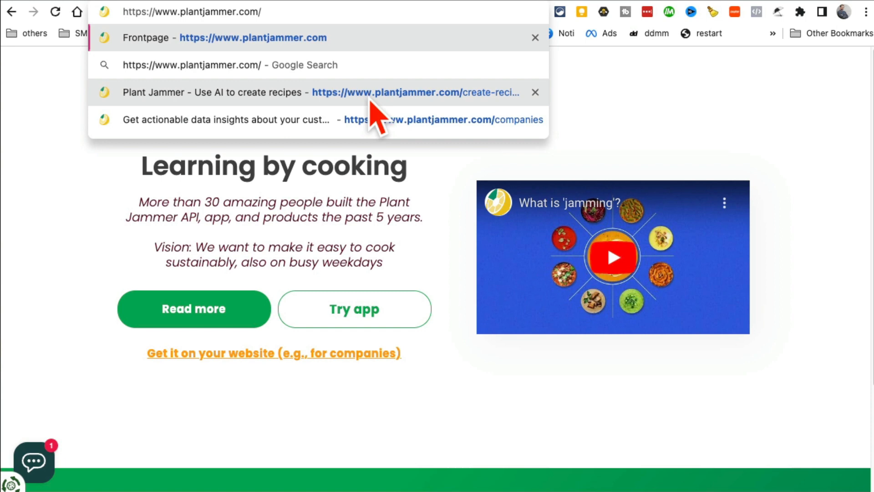
# Add cauliflower and other vegetables in Plant Jammer's recipe creator and find dynamic recipes.
pyautogui.click(390, 92)
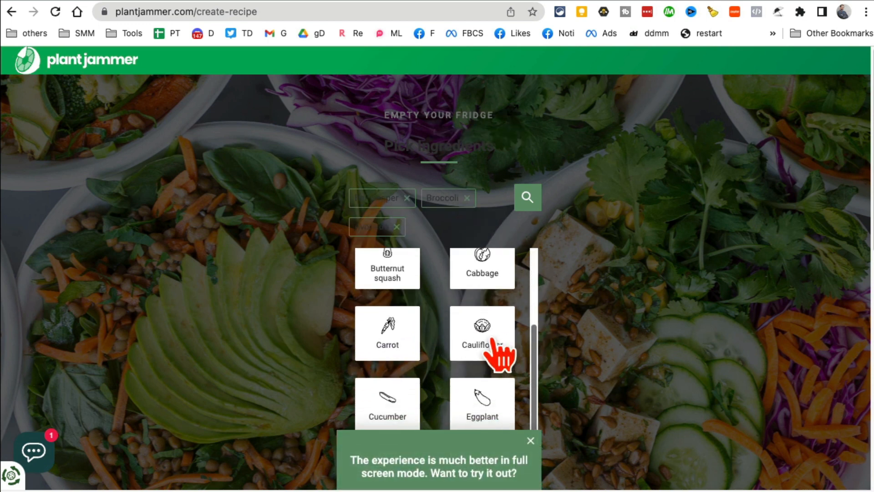
pyautogui.click(482, 333)
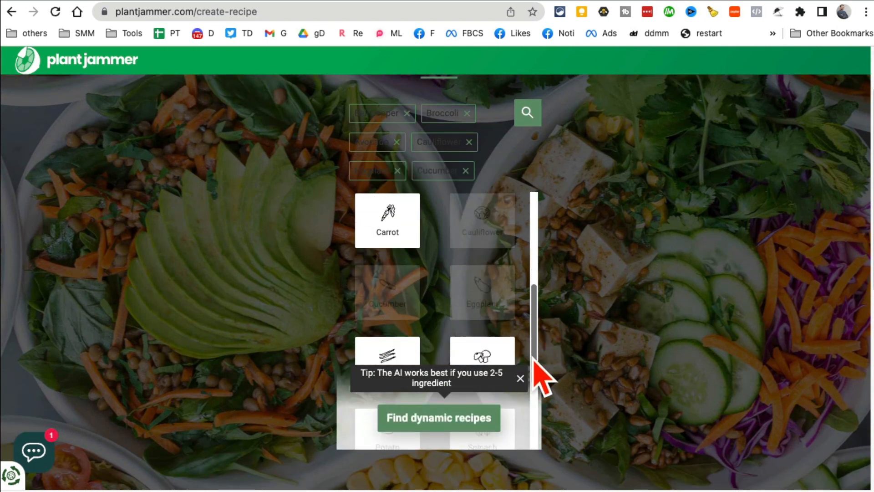
pyautogui.scroll(-3)
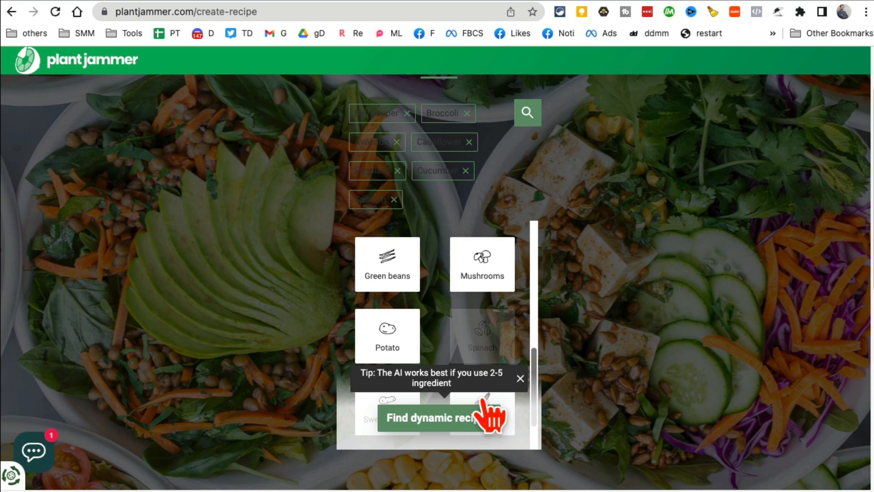
pyautogui.click(440, 417)
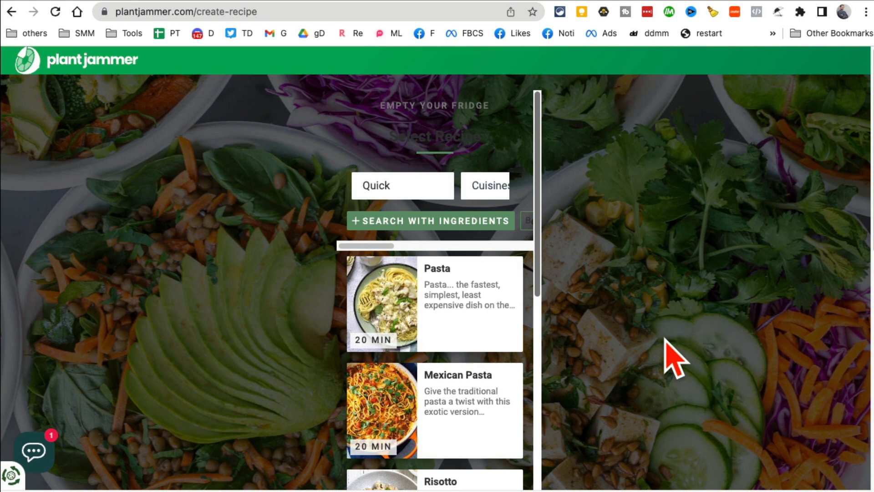
# Open the Mexican Pasta recipe from the results and show its cooking instructions.
pyautogui.scroll(-3)
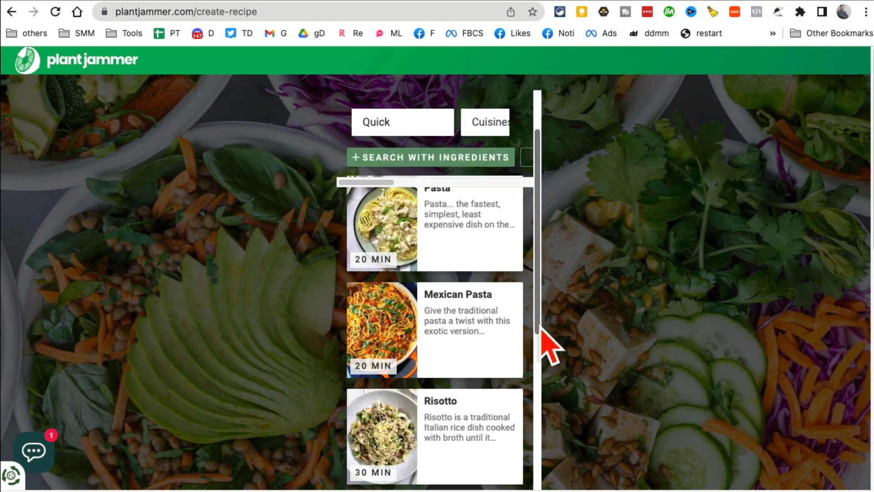
pyautogui.scroll(-3)
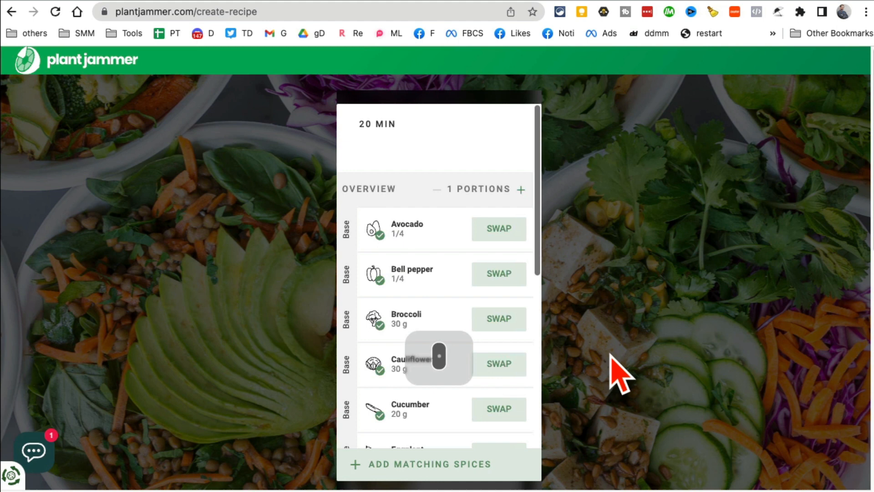
pyautogui.scroll(-3)
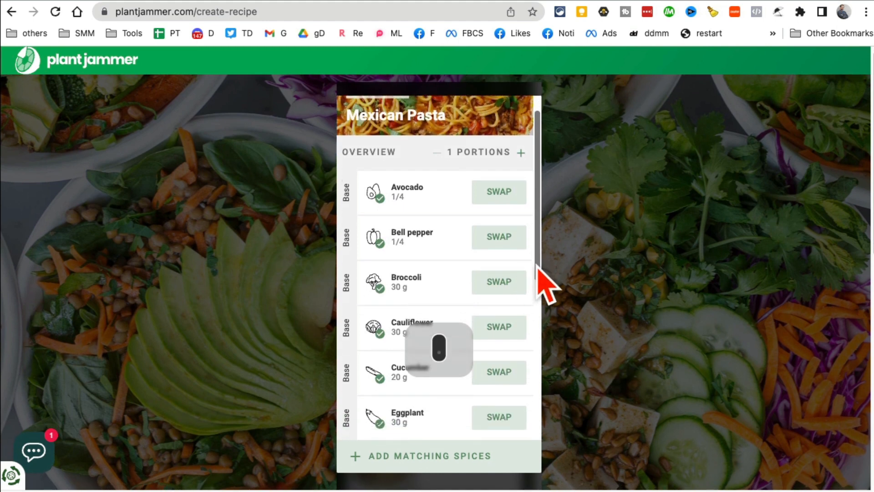
pyautogui.scroll(-3)
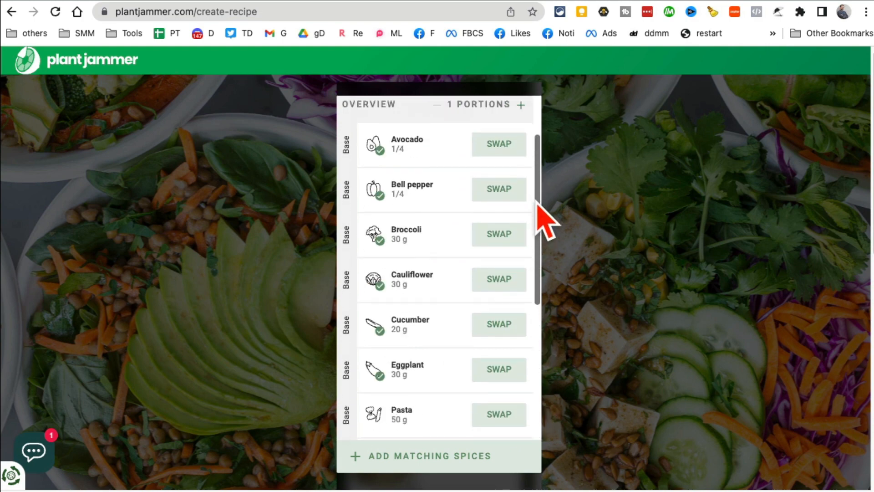
pyautogui.scroll(-3)
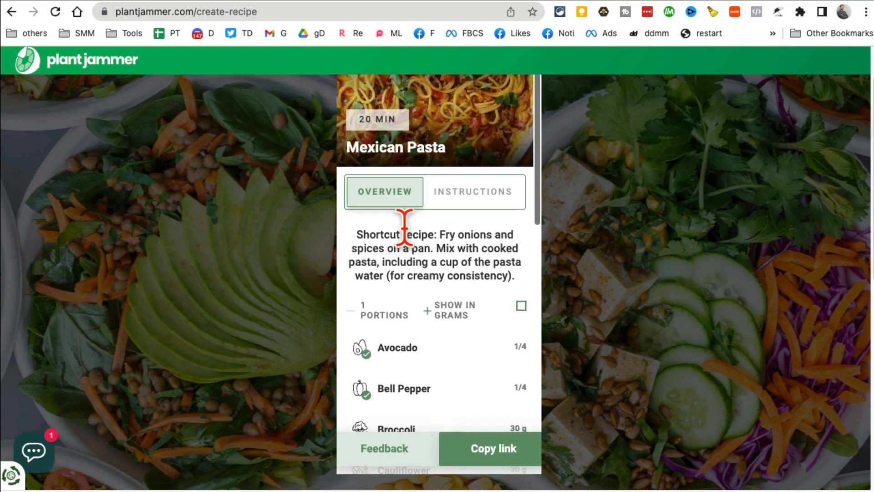
pyautogui.click(473, 191)
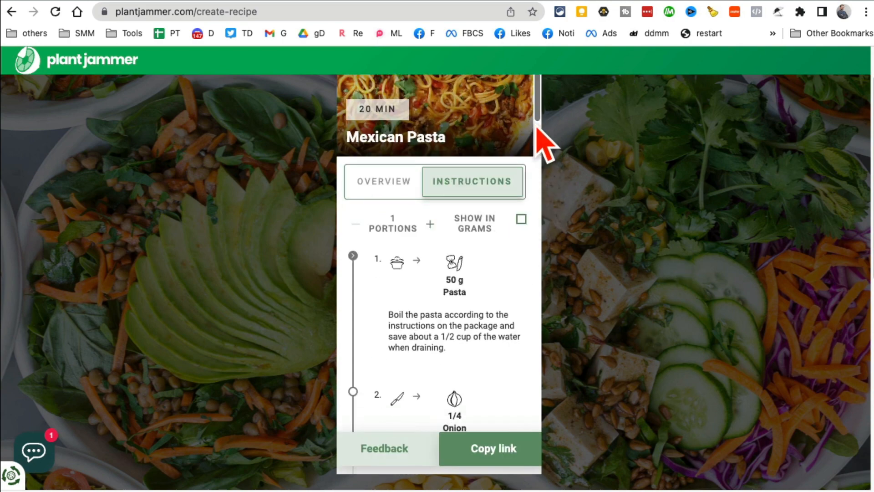
pyautogui.scroll(-3)
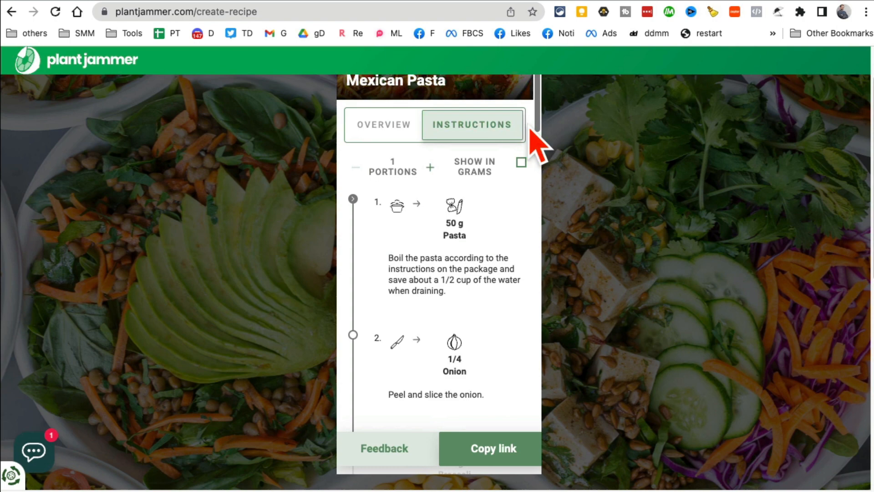